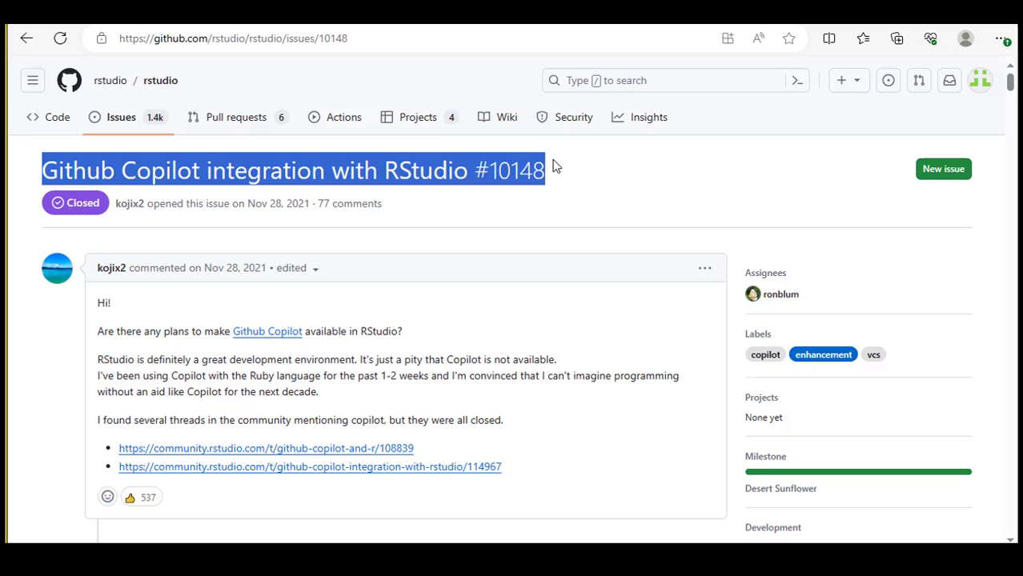
mouse_move(583, 190)
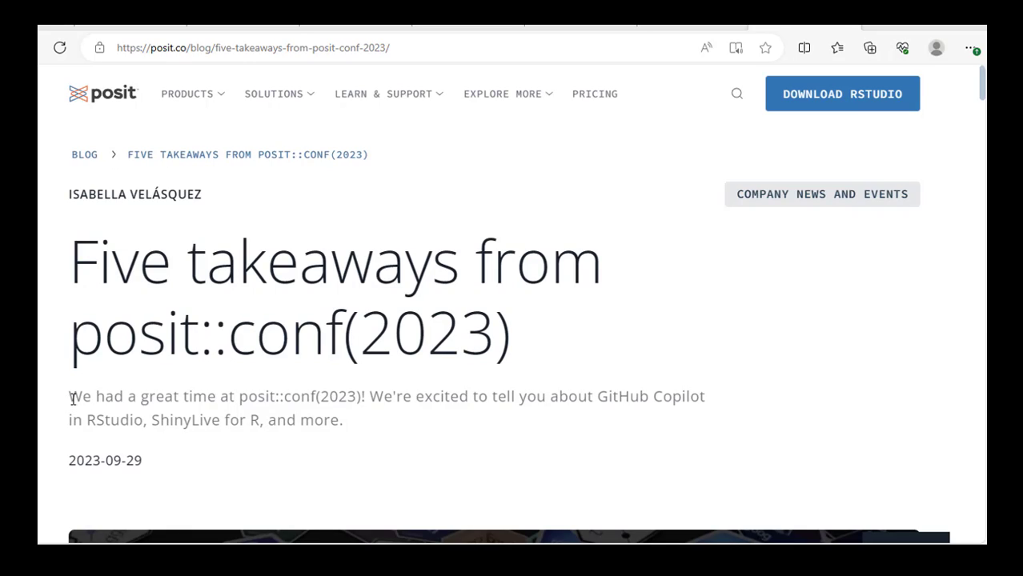
Step: Highlight the Copilot intro sentence, then scroll to and select the GitHub Copilot integration heading
drag(69, 396, 137, 420)
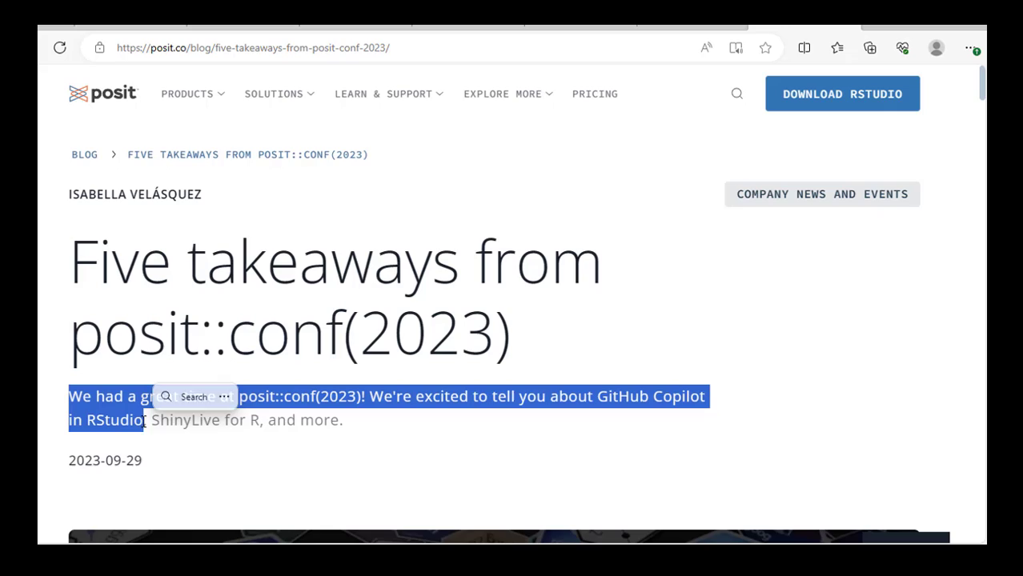
scroll(down, 3)
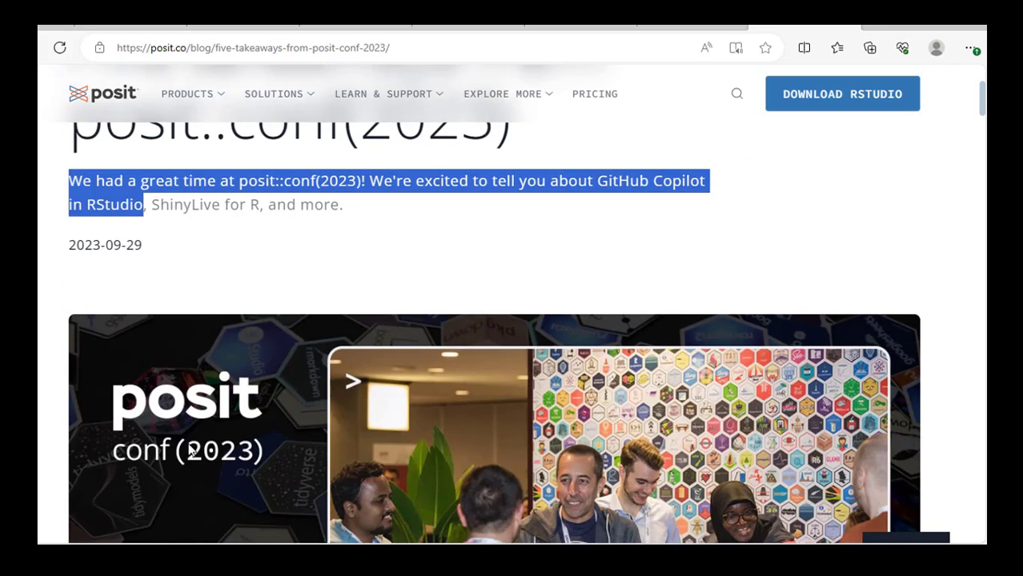
scroll(down, 3)
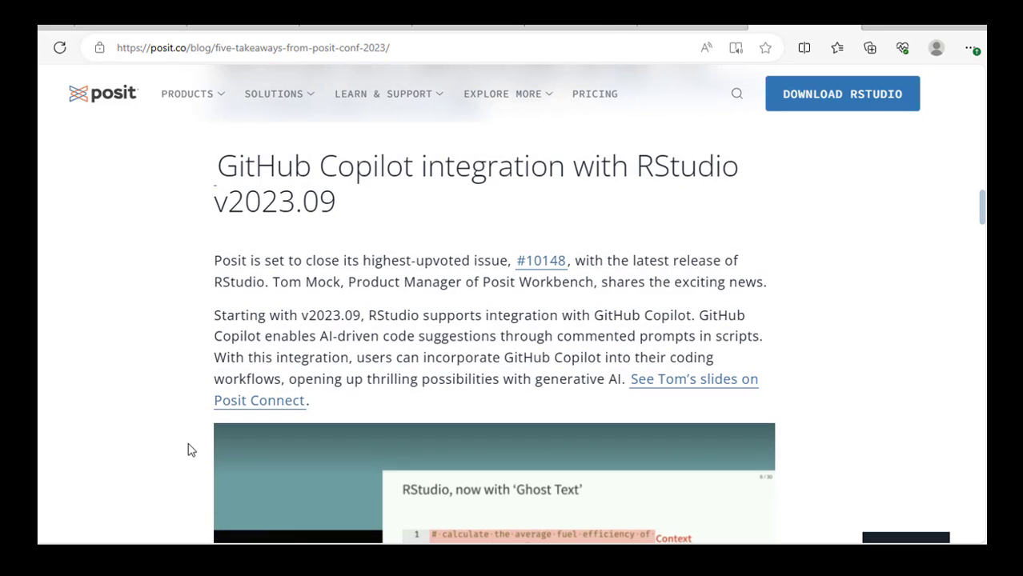
mouse_move(222, 168)
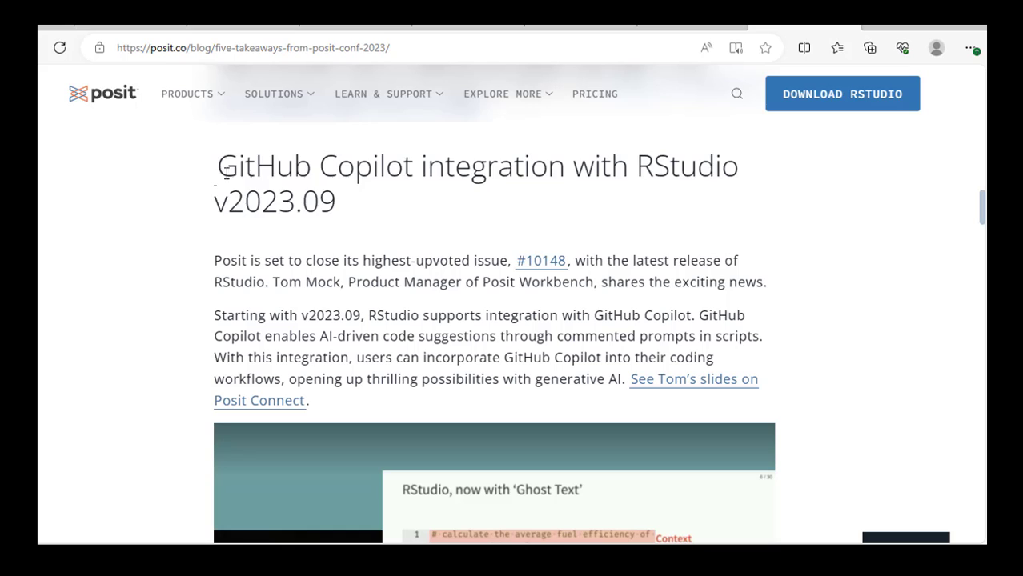
drag(216, 165, 336, 202)
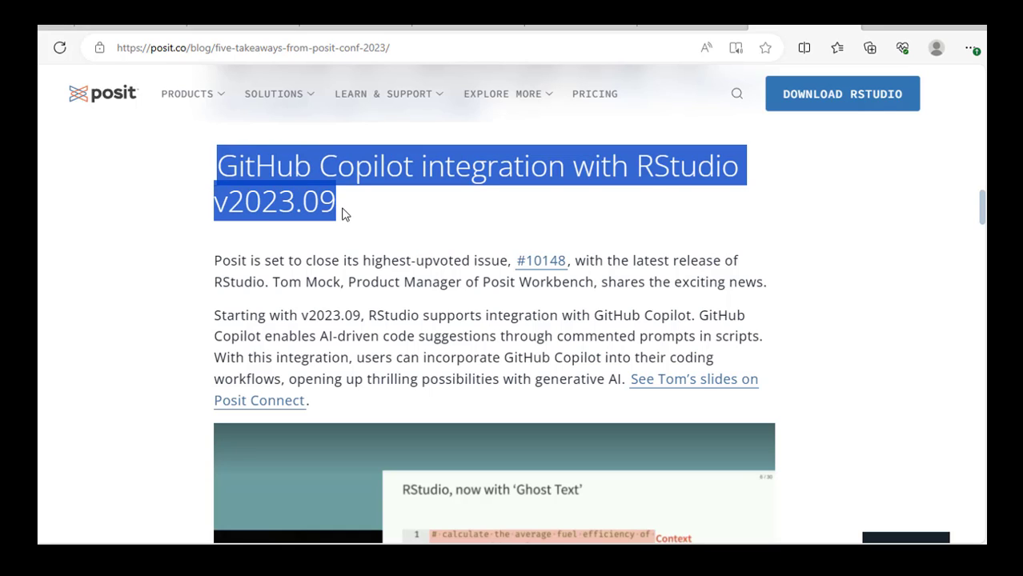
mouse_move(216, 260)
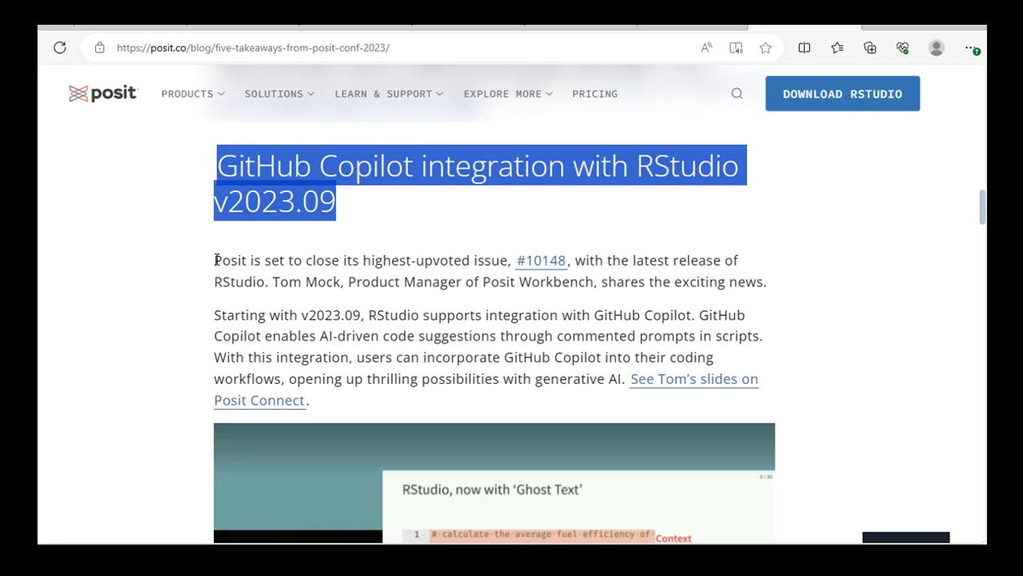
drag(214, 260, 596, 379)
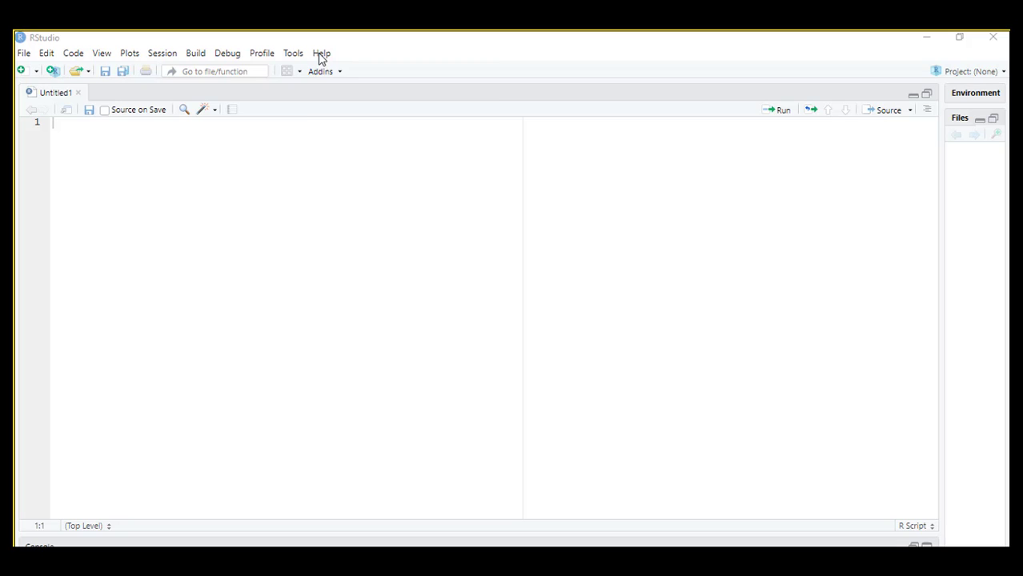
Step: Show RStudio's About information from Help and select the 2023.09.1 release number
click(321, 53)
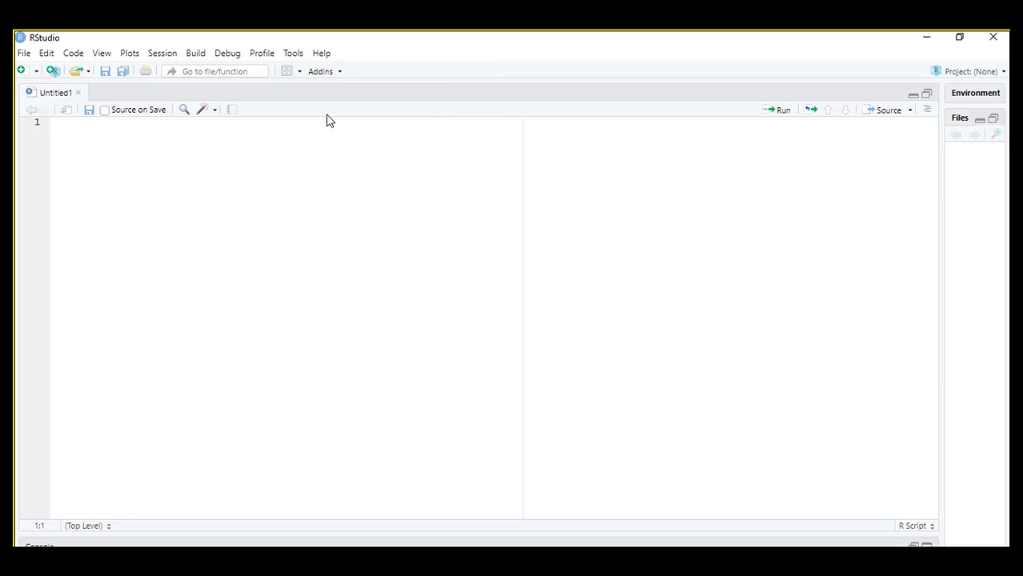
click(321, 53)
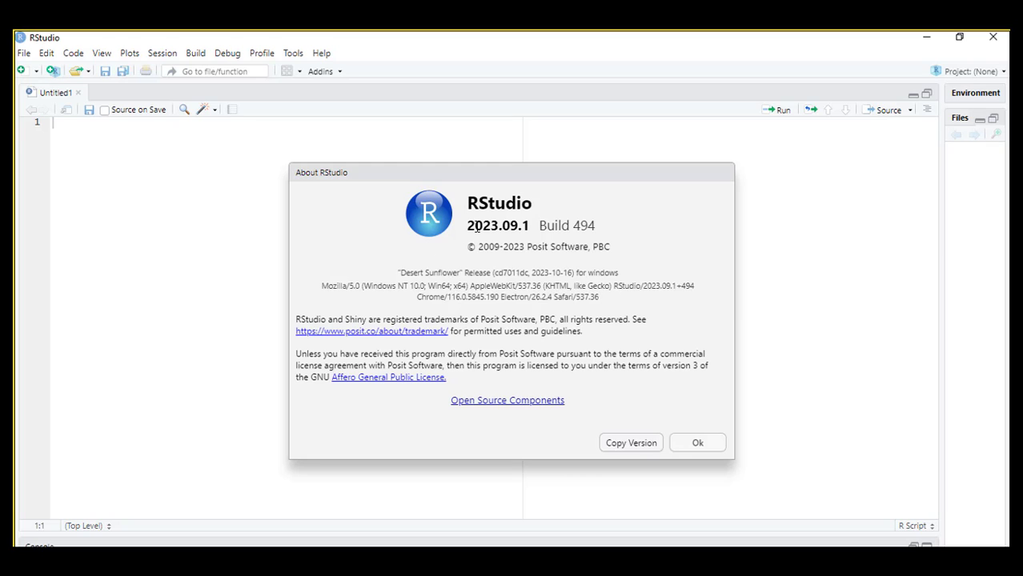
double_click(497, 225)
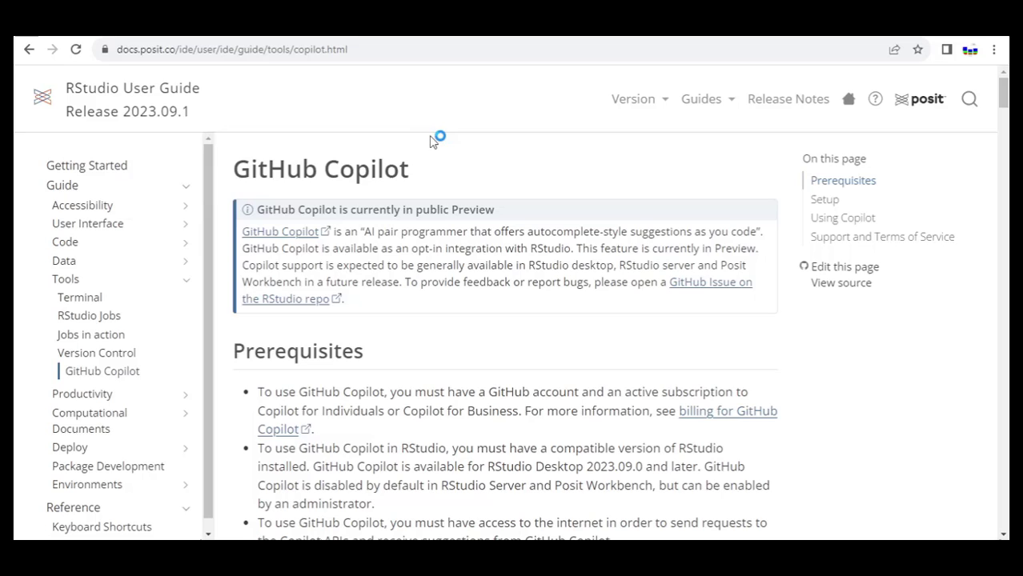
mouse_move(82, 99)
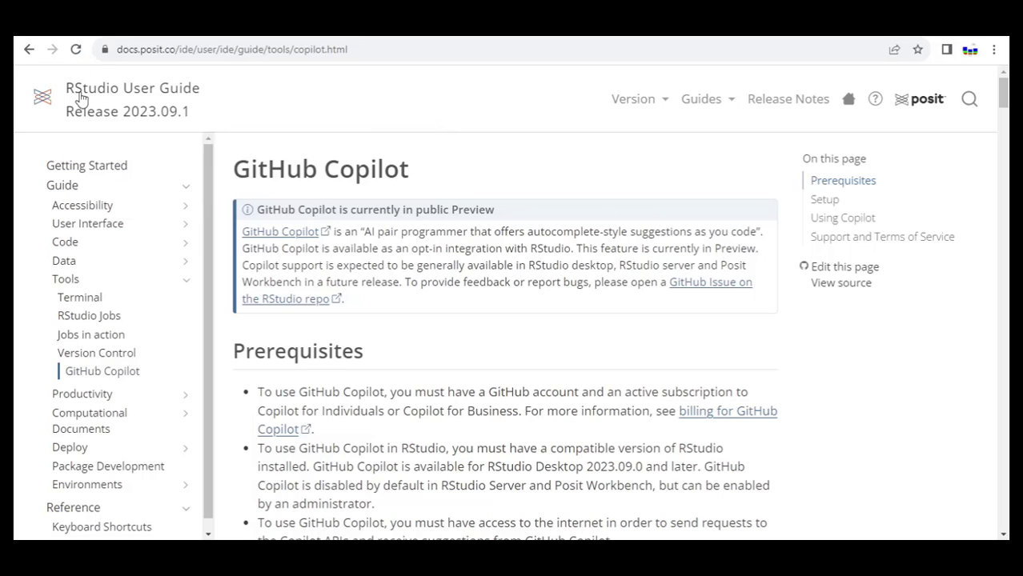
mouse_move(182, 98)
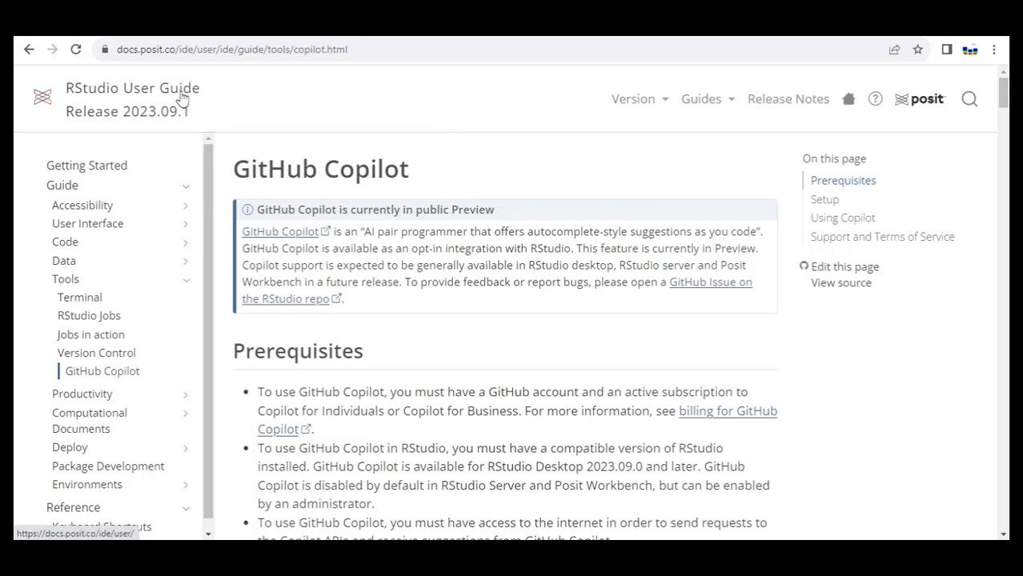
Step: Scroll the guide through Prerequisites, Setup and Using Copilot down to Autocomplete vs Copilot
scroll(down, 3)
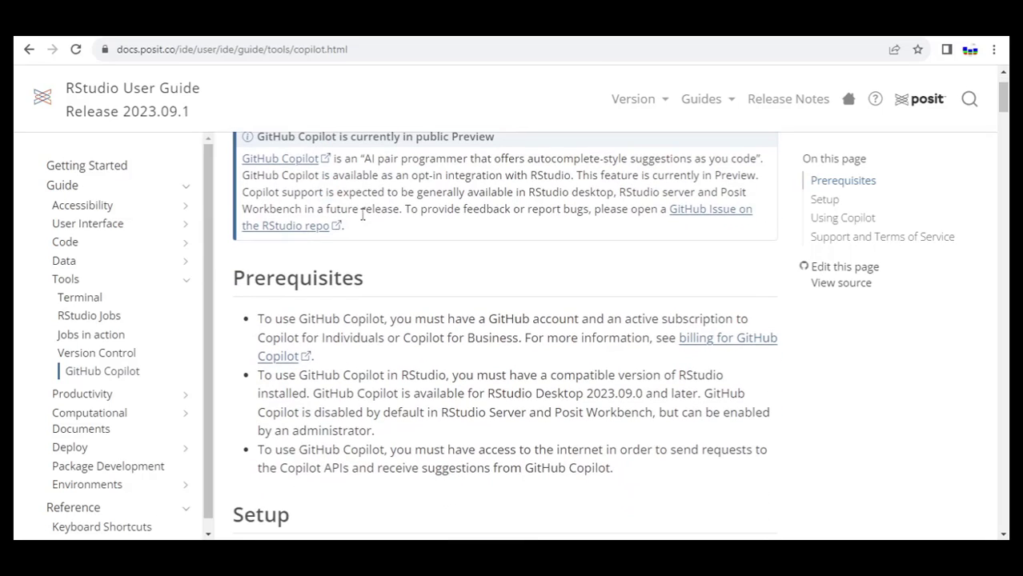
scroll(down, 3)
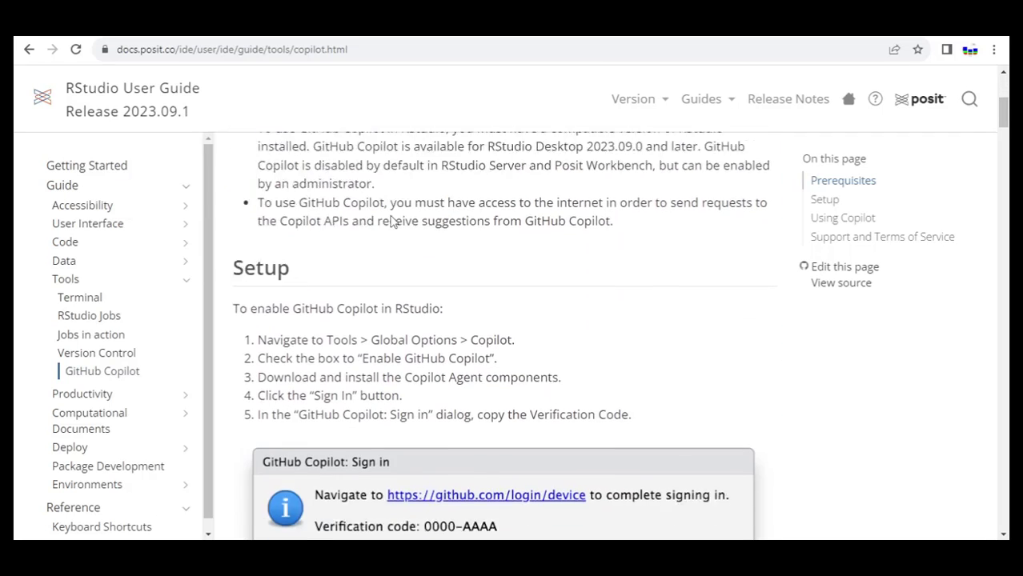
scroll(down, 3)
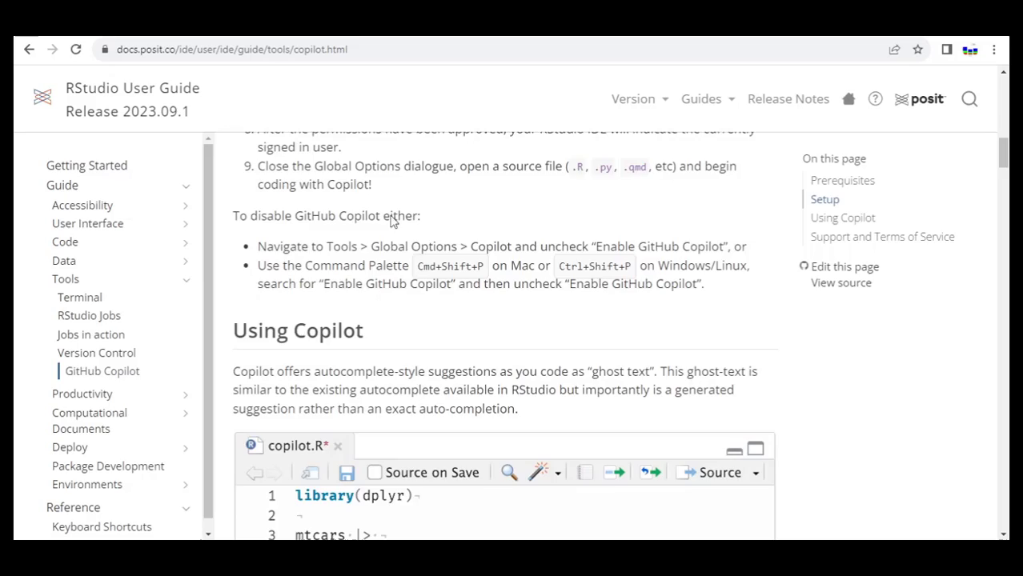
scroll(down, 3)
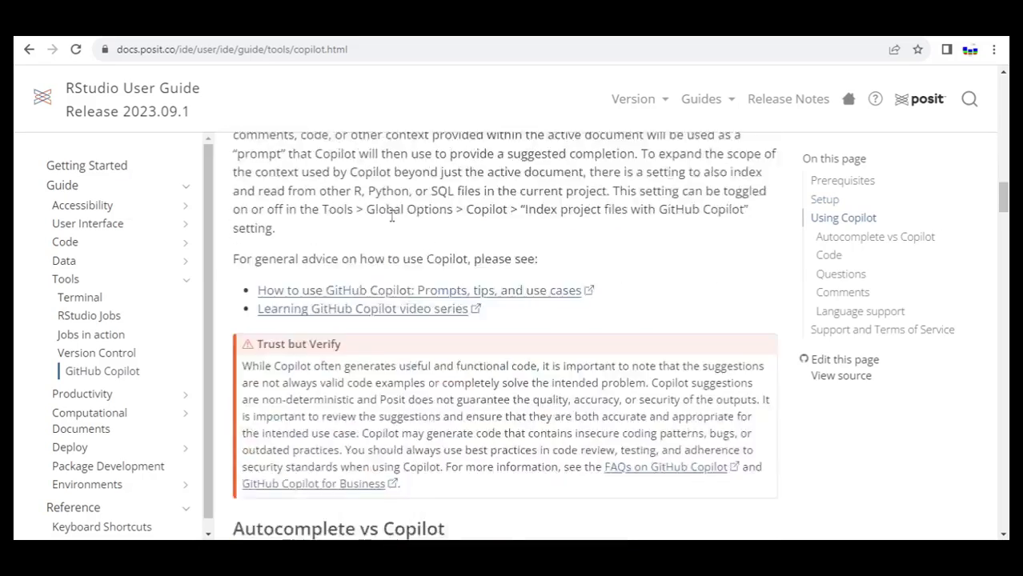
scroll(down, 3)
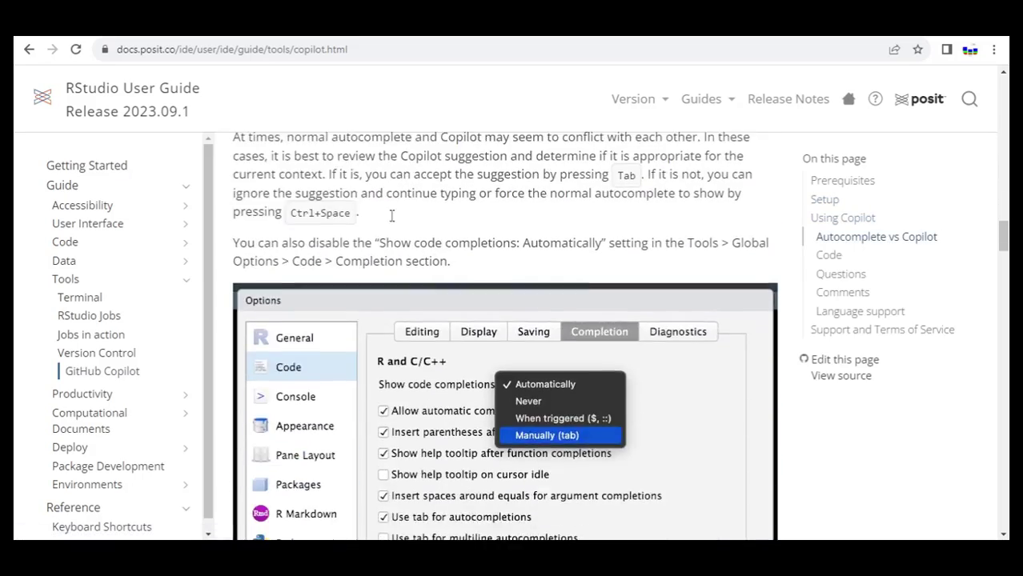
scroll(down, 3)
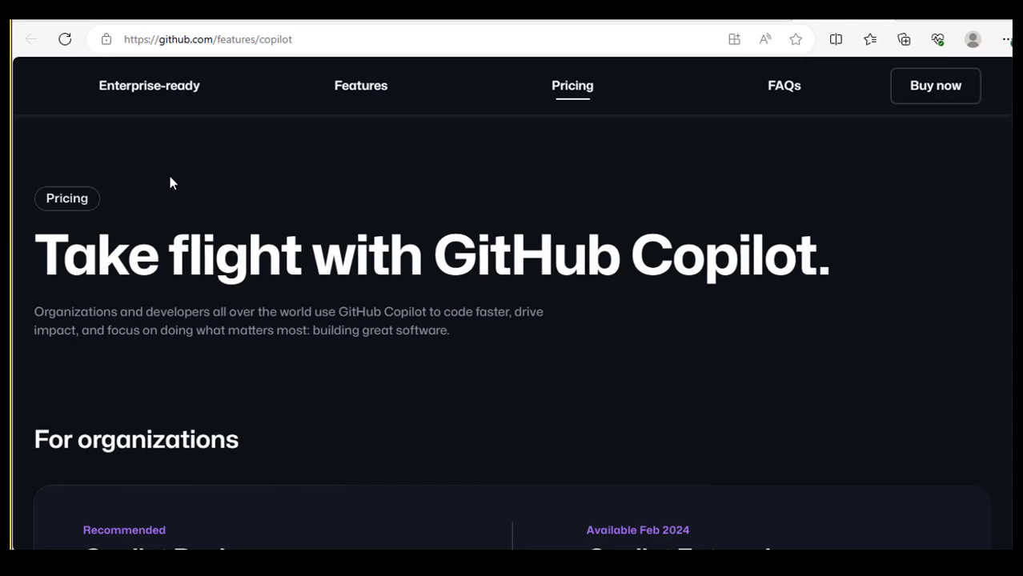
Step: Scroll past the Business and Enterprise plans to the $10/month Copilot Individual plan
scroll(down, 3)
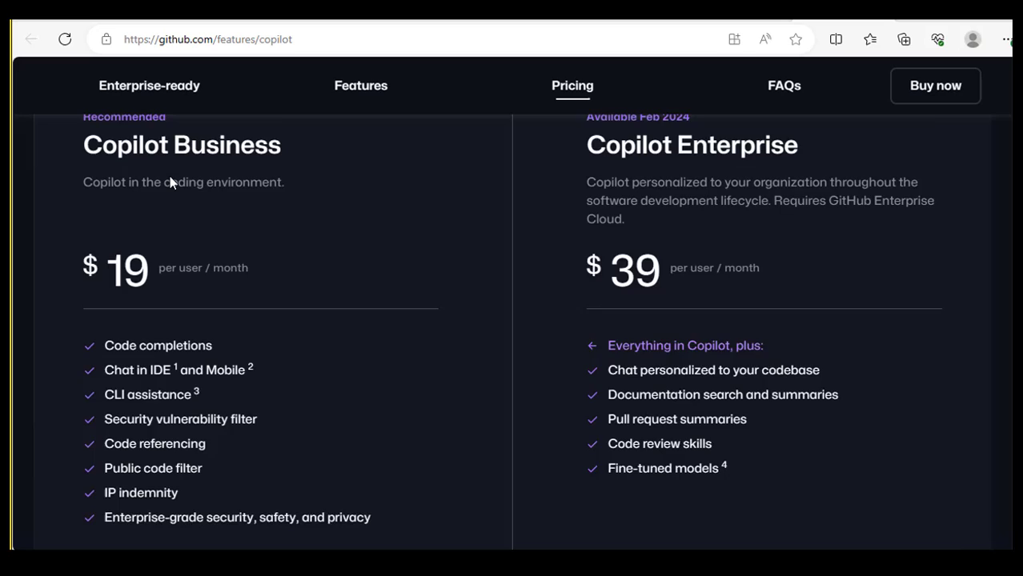
scroll(down, 3)
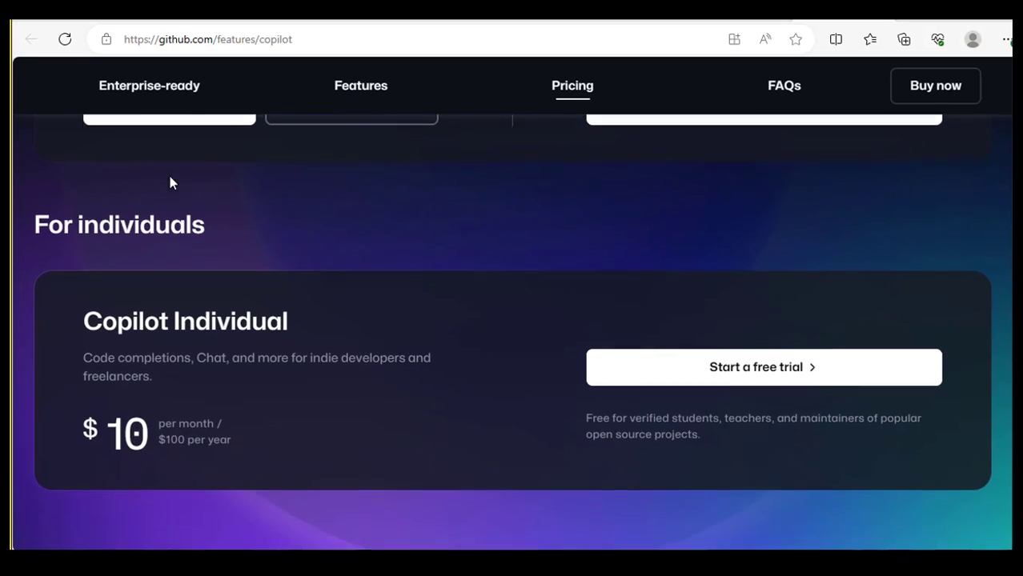
scroll(down, 3)
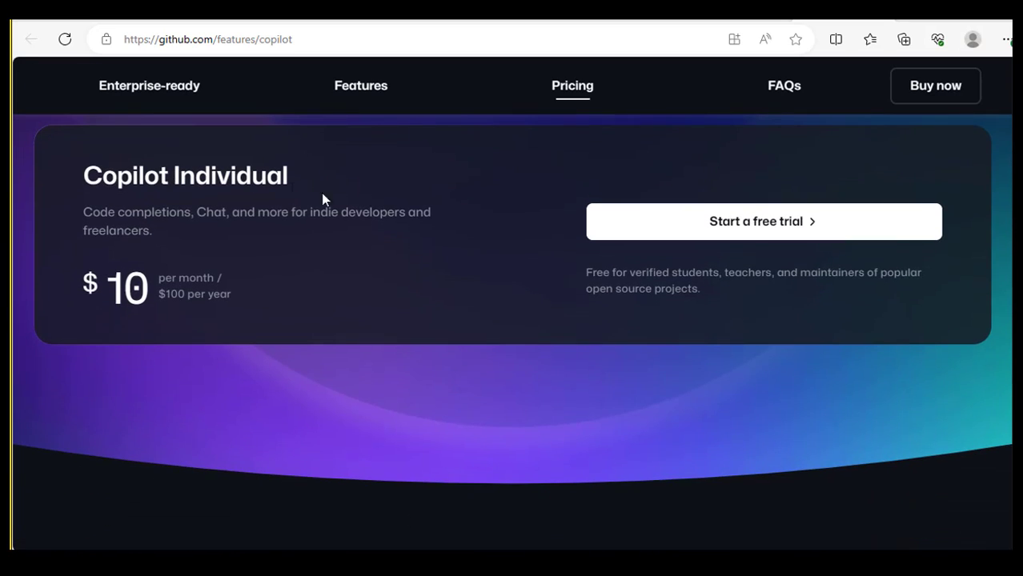
mouse_move(675, 234)
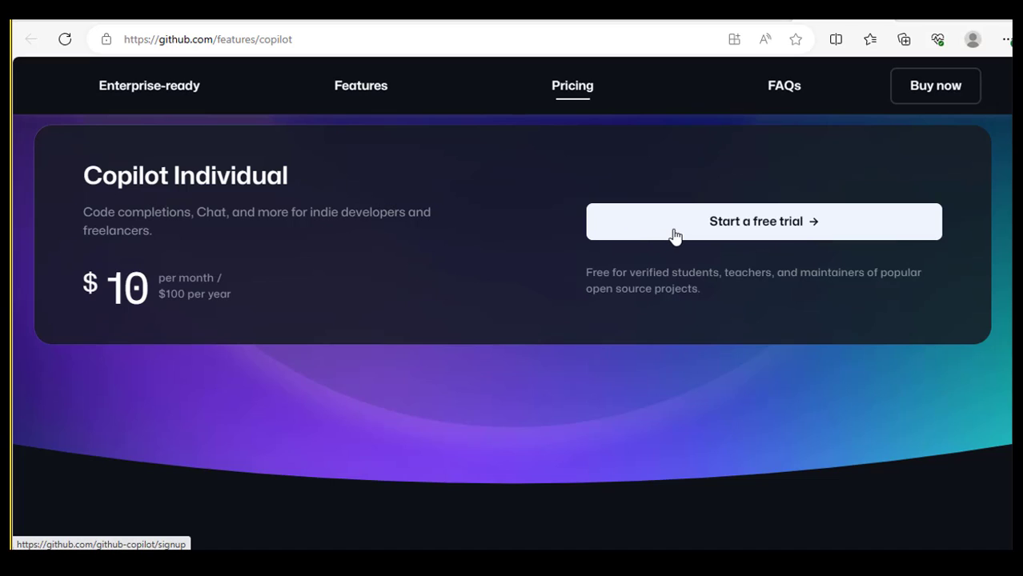
mouse_move(588, 266)
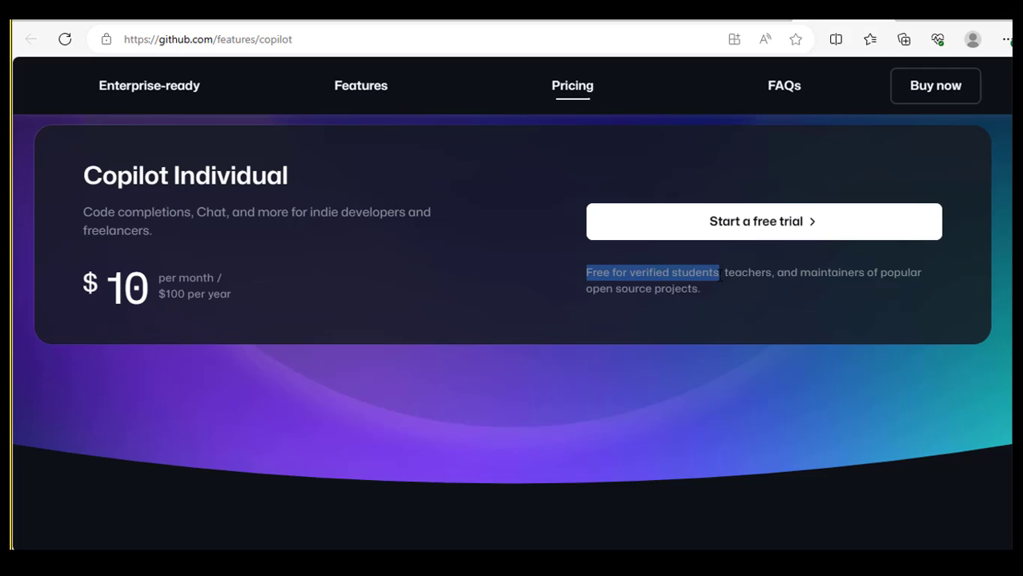
Step: Open the 'Apply to GitHub Global Campus as a student' article and read down to its steps
click(651, 272)
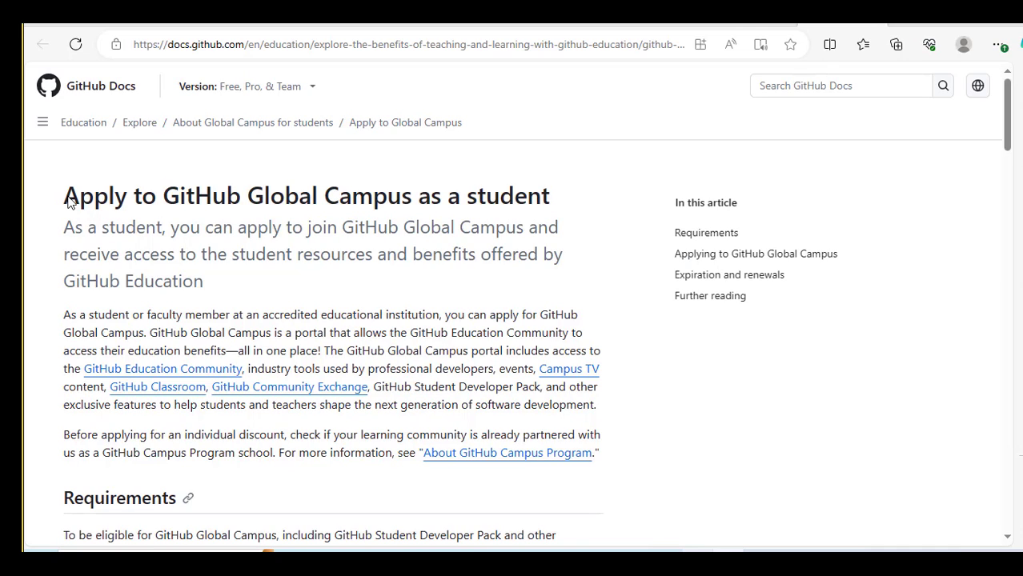
scroll(down, 3)
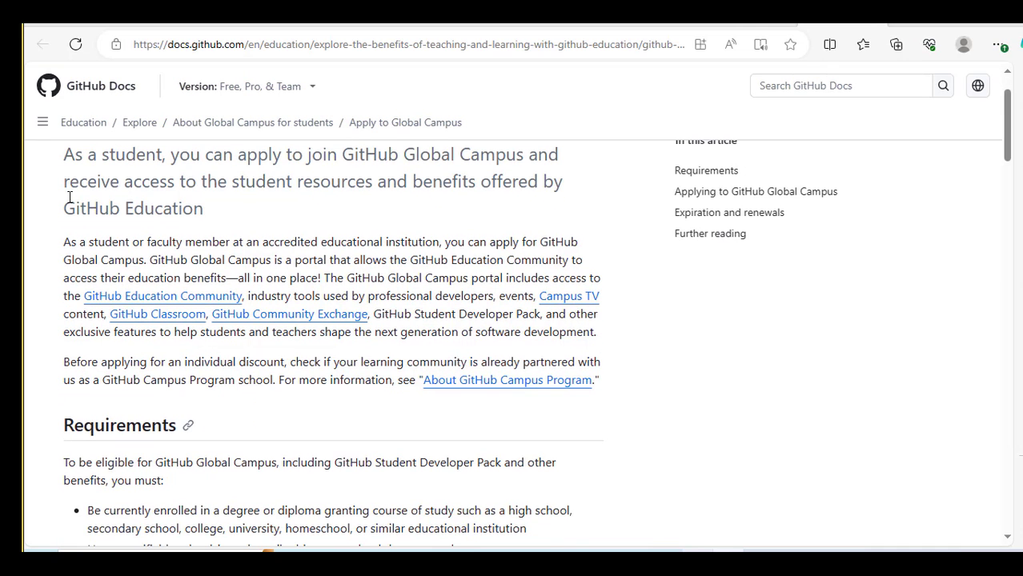
scroll(down, 3)
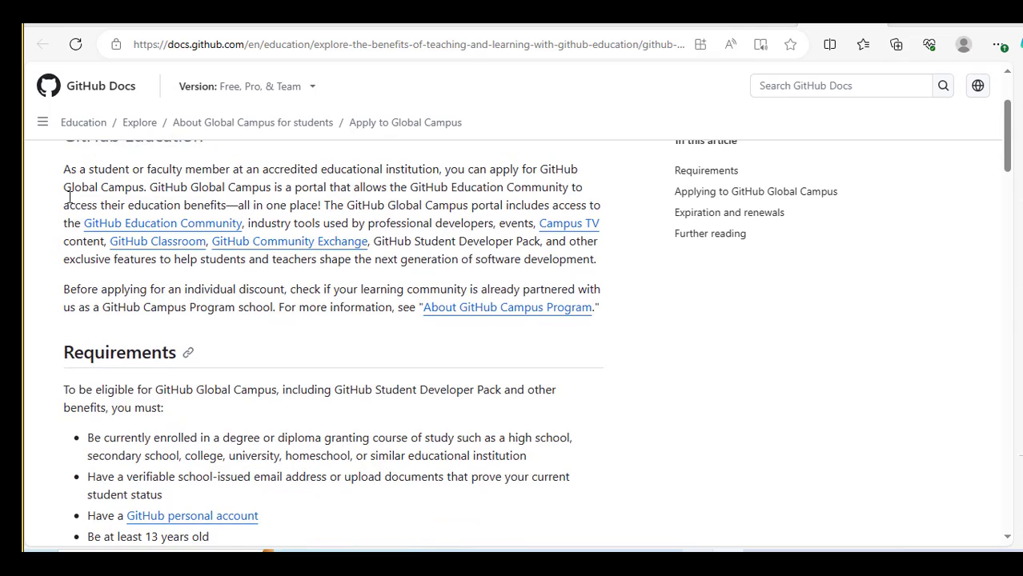
scroll(down, 3)
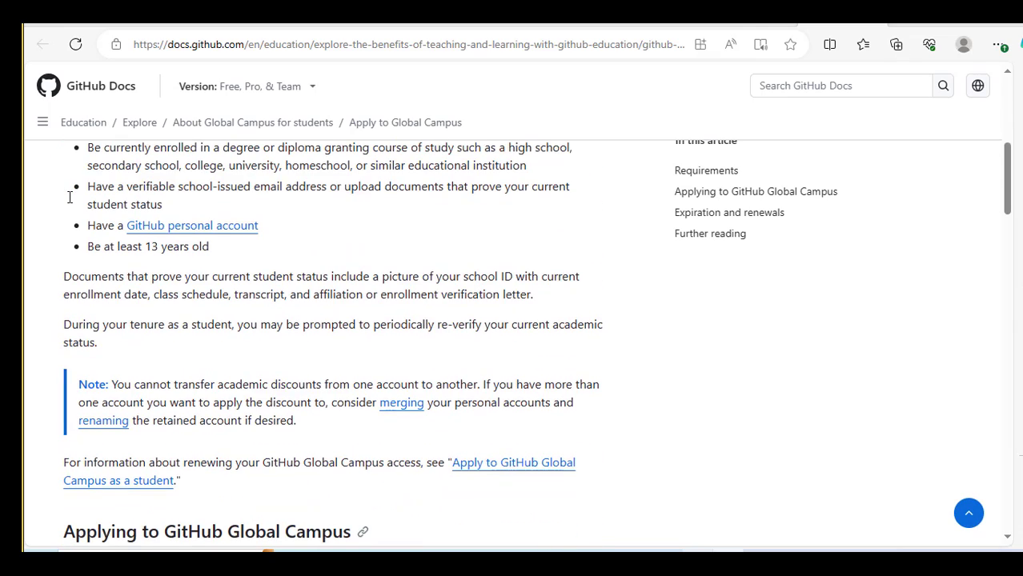
scroll(down, 3)
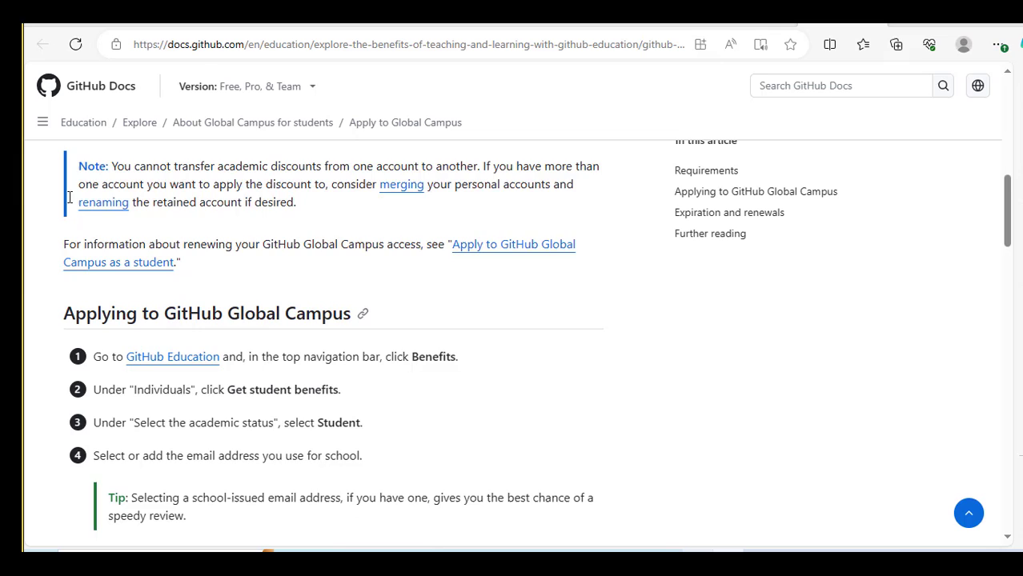
scroll(down, 3)
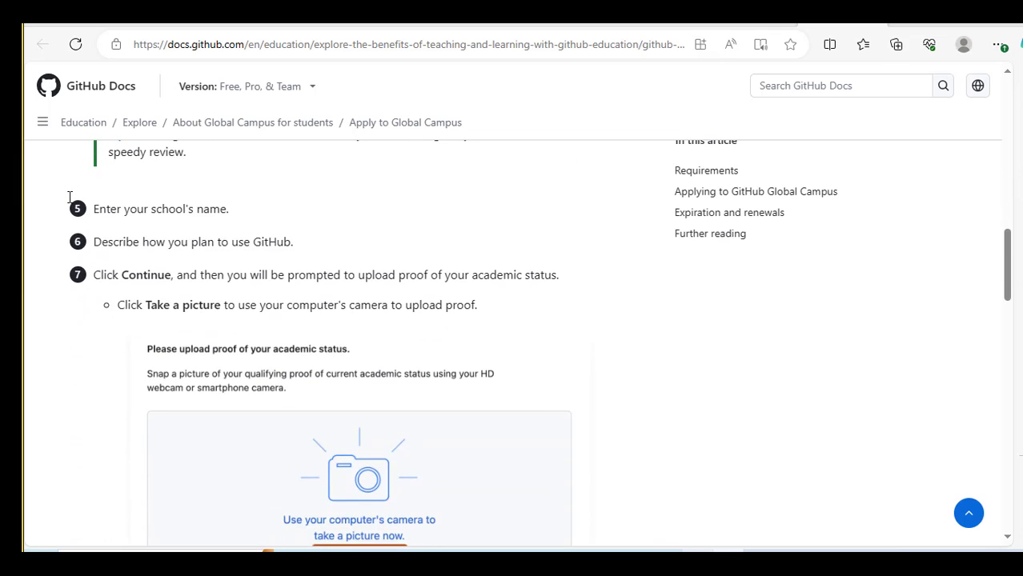
scroll(down, 3)
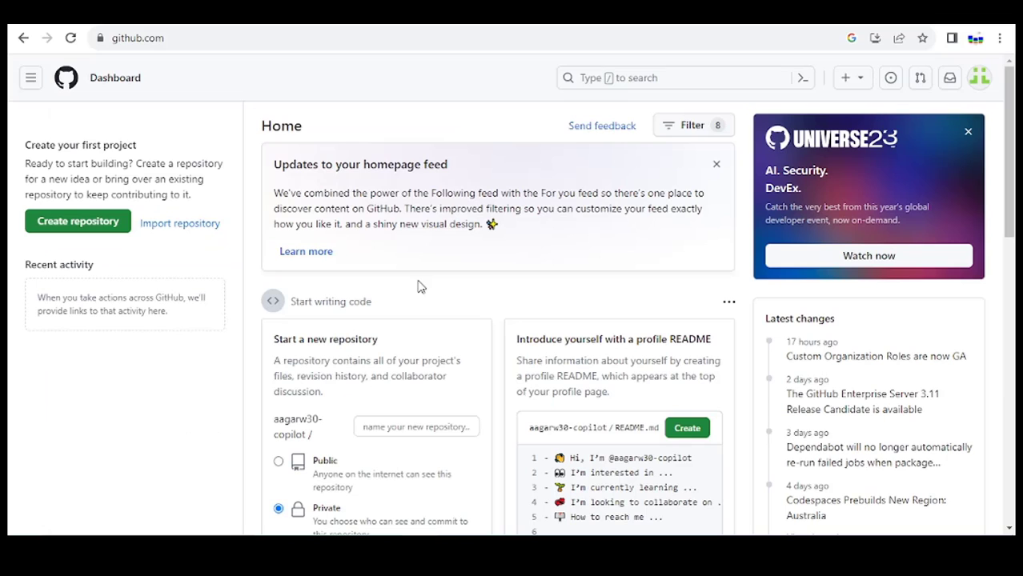
mouse_move(380, 262)
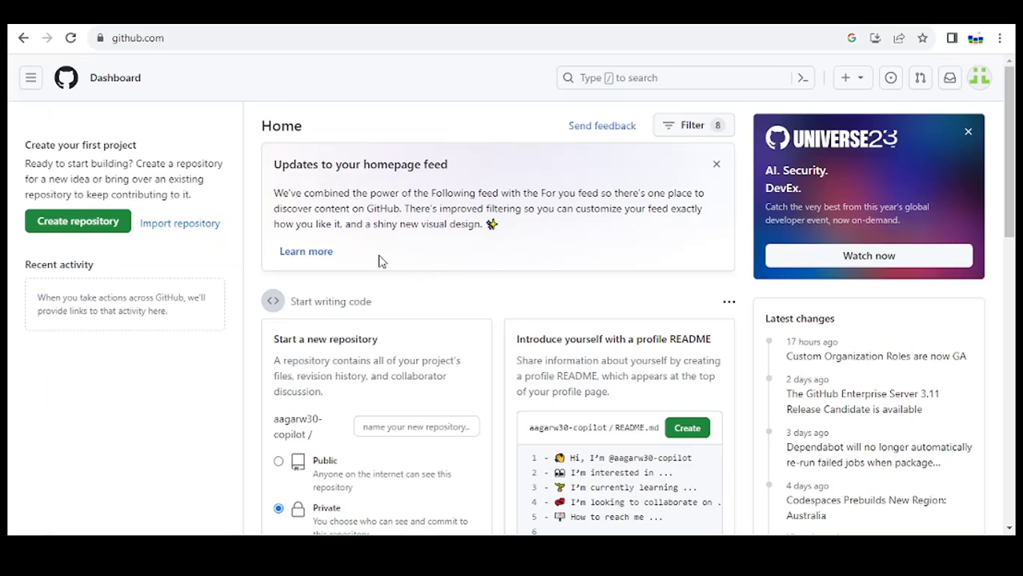
mouse_move(770, 268)
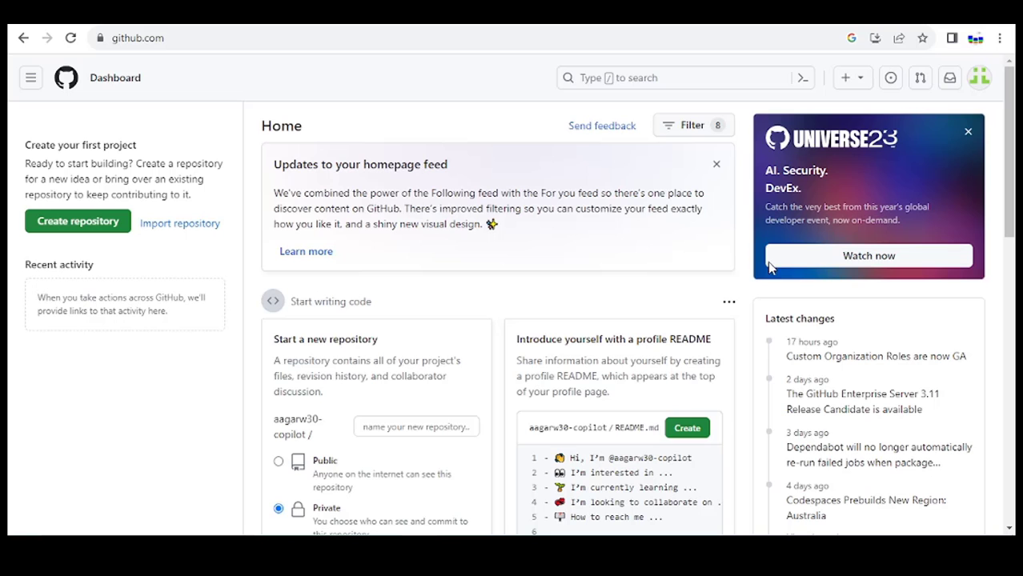
Step: Reach the Copilot 30-day free-trial signup page through the dashboard's account menu
scroll(down, 3)
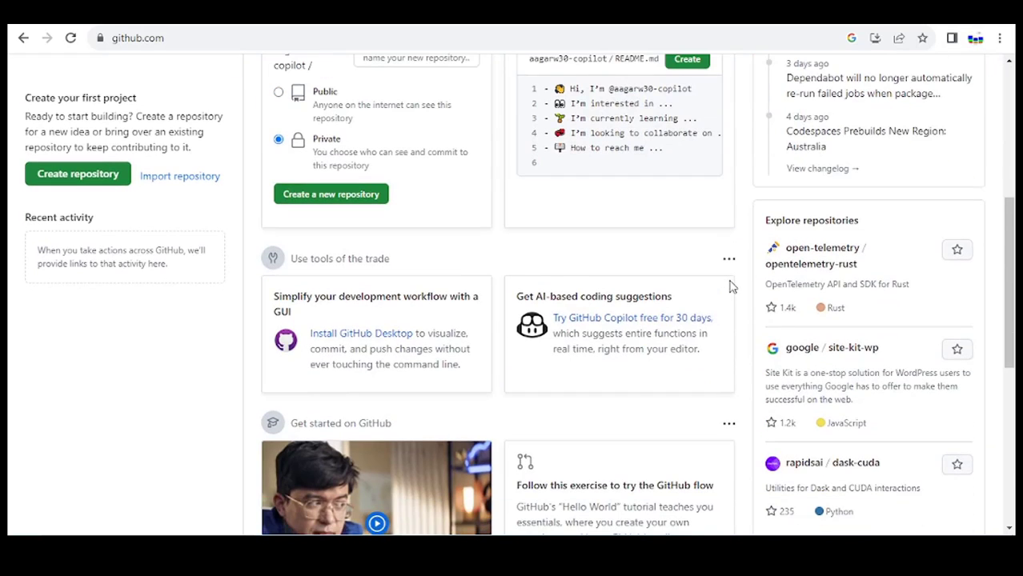
scroll(down, 3)
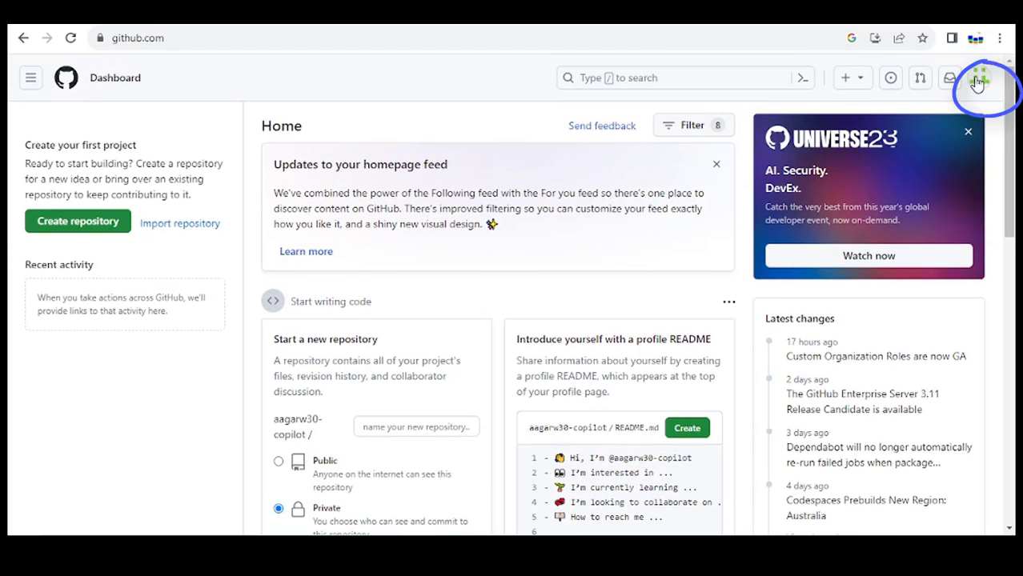
click(977, 78)
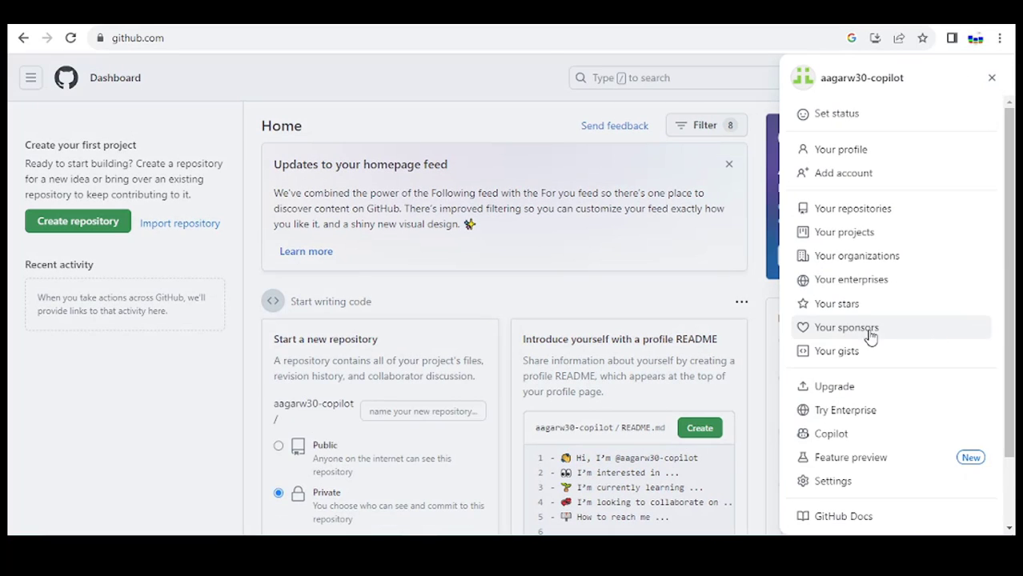
mouse_move(835, 351)
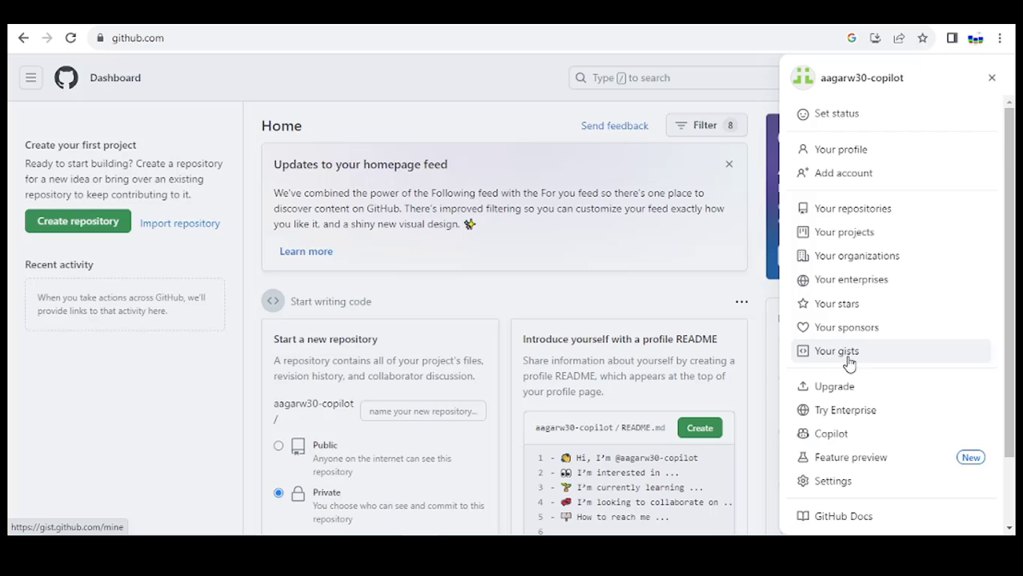
click(830, 433)
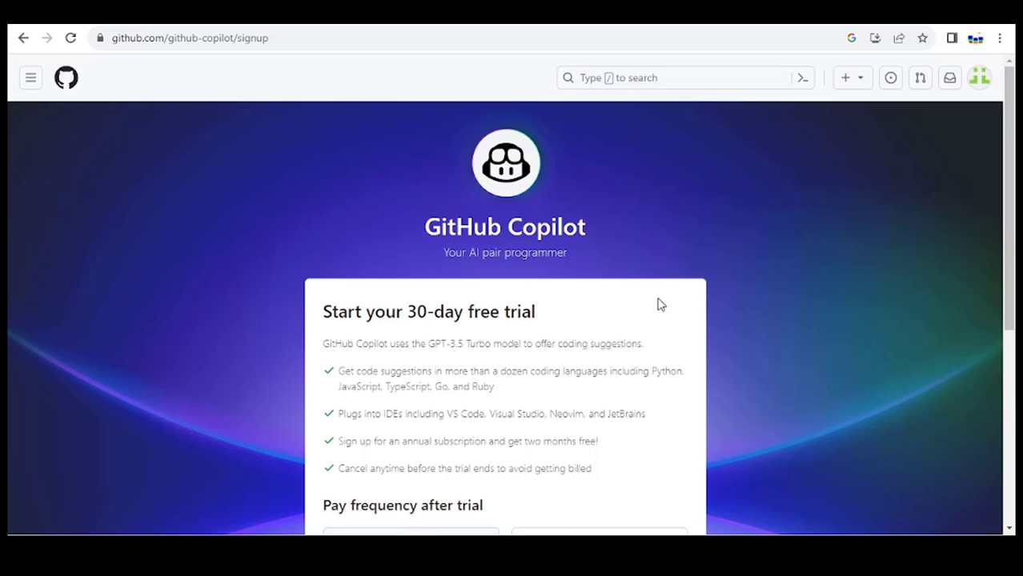
Step: Review the signup page and start the free trial on the $10 Monthly plan
scroll(down, 3)
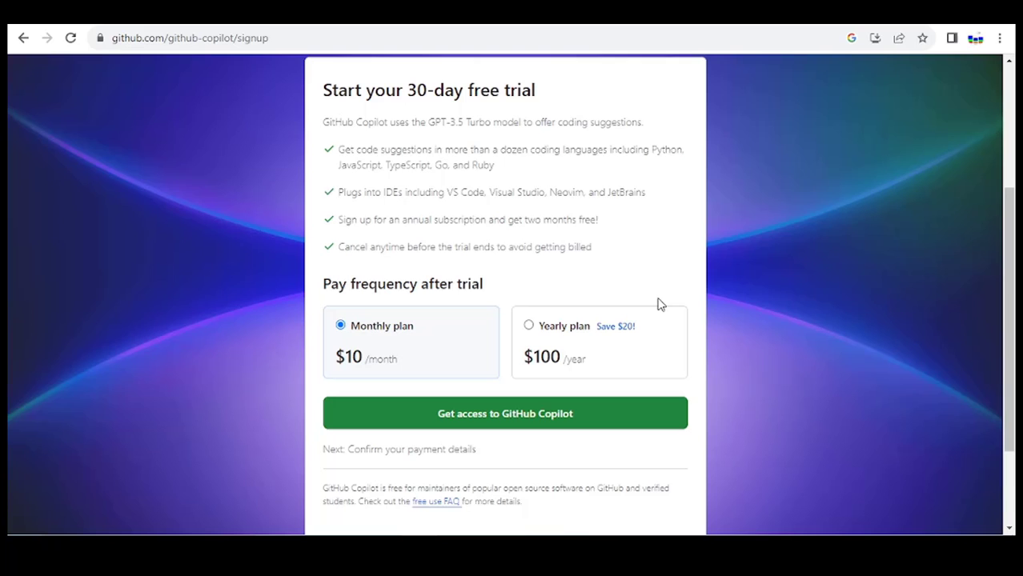
scroll(down, 3)
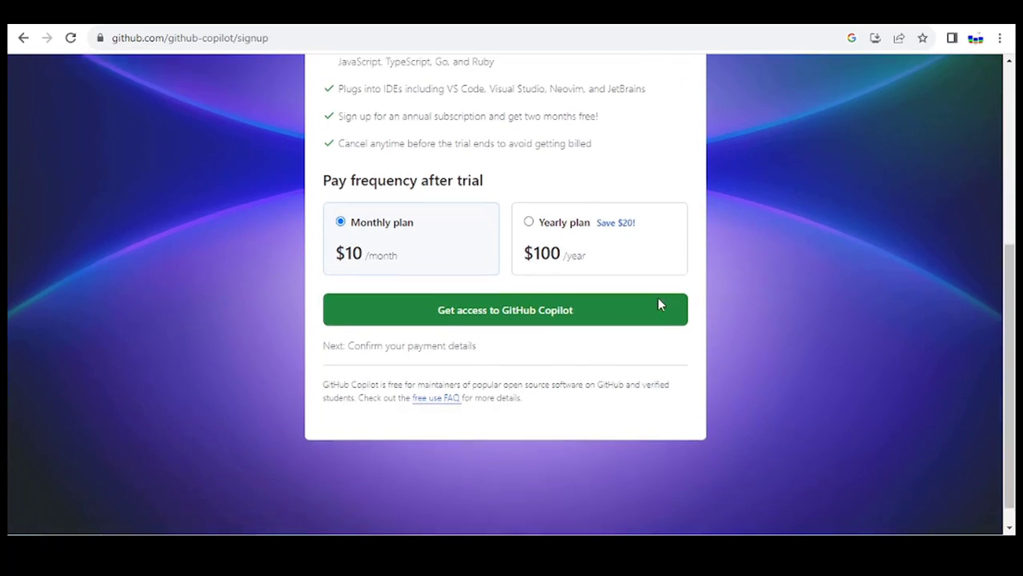
scroll(down, 3)
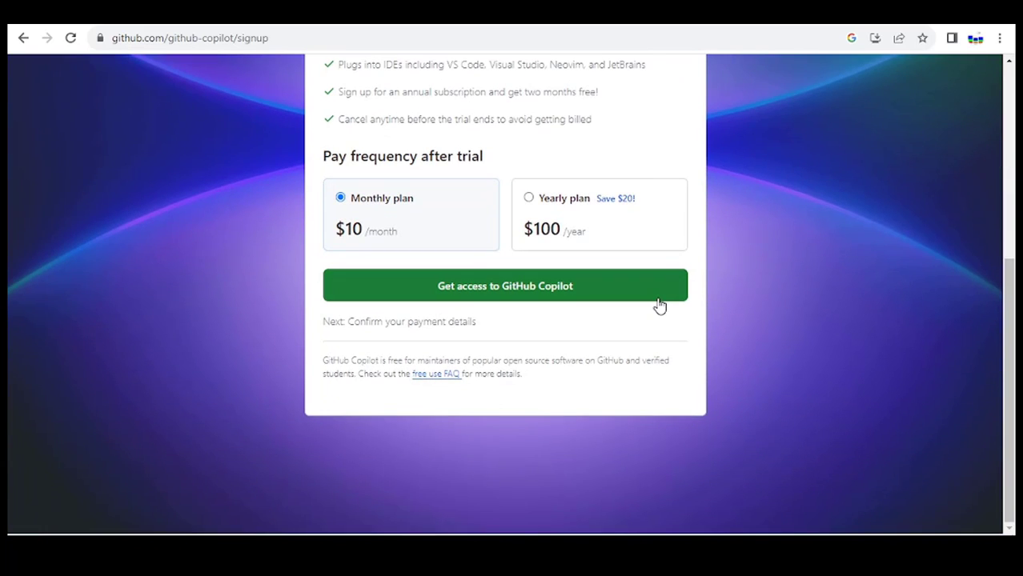
scroll(up, 3)
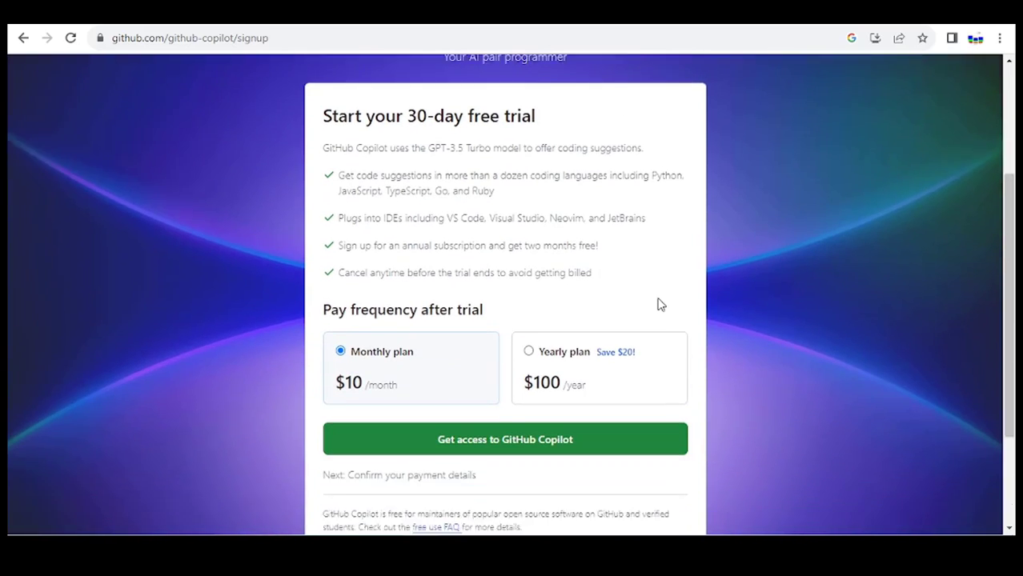
click(505, 438)
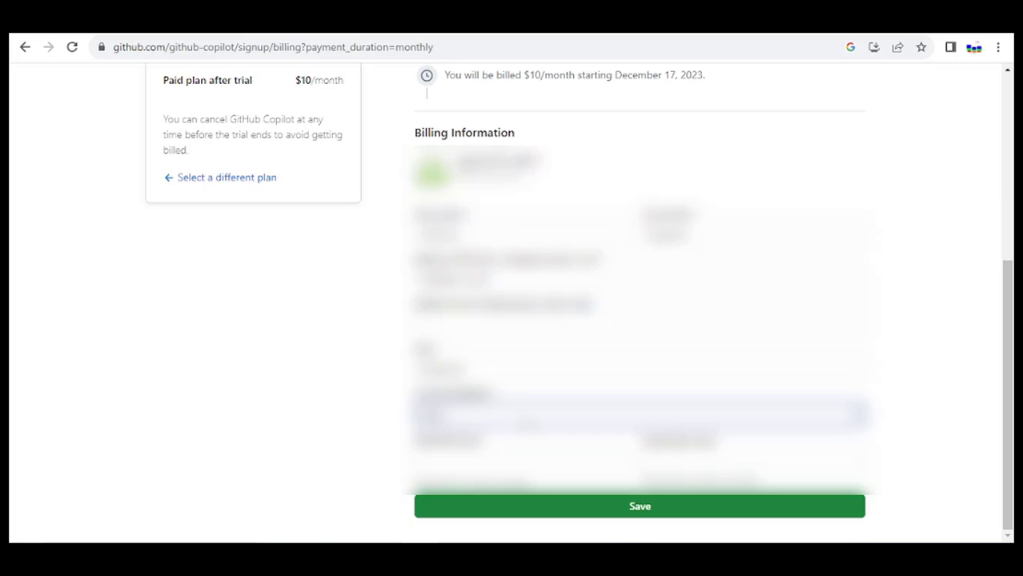
Step: Save the billing and payment information and submit the Copilot free-trial order
click(640, 505)
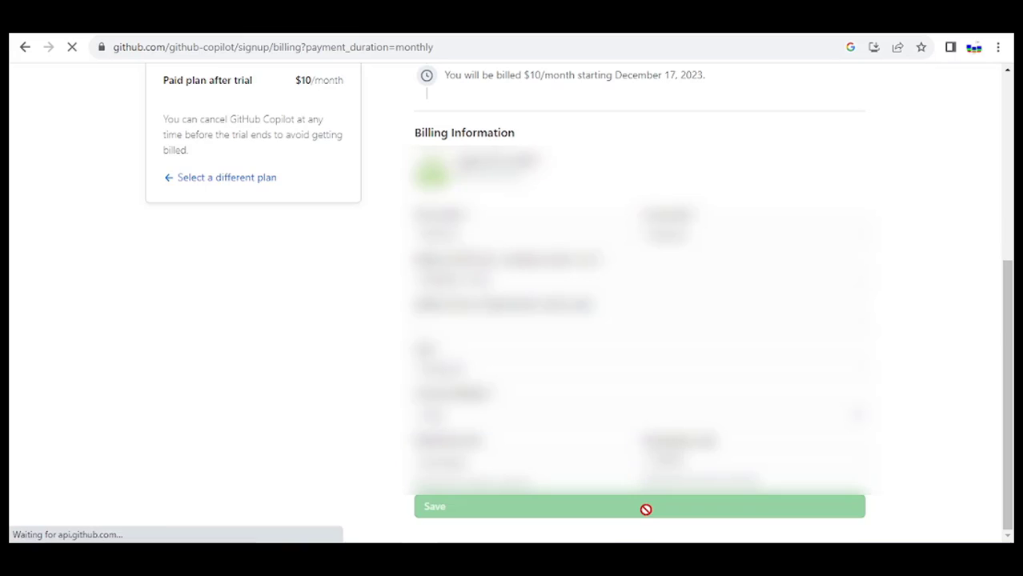
click(638, 506)
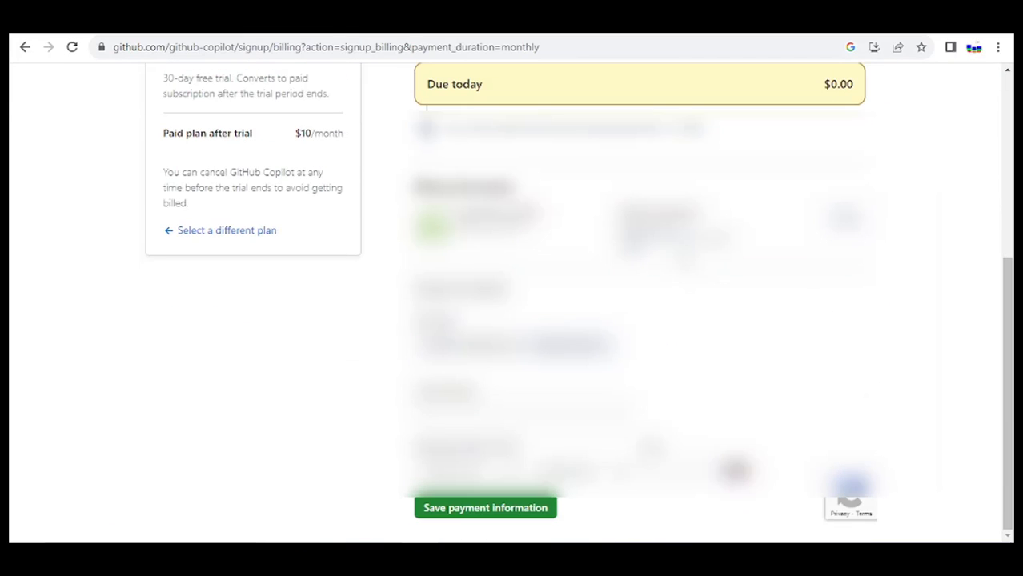
mouse_move(285, 364)
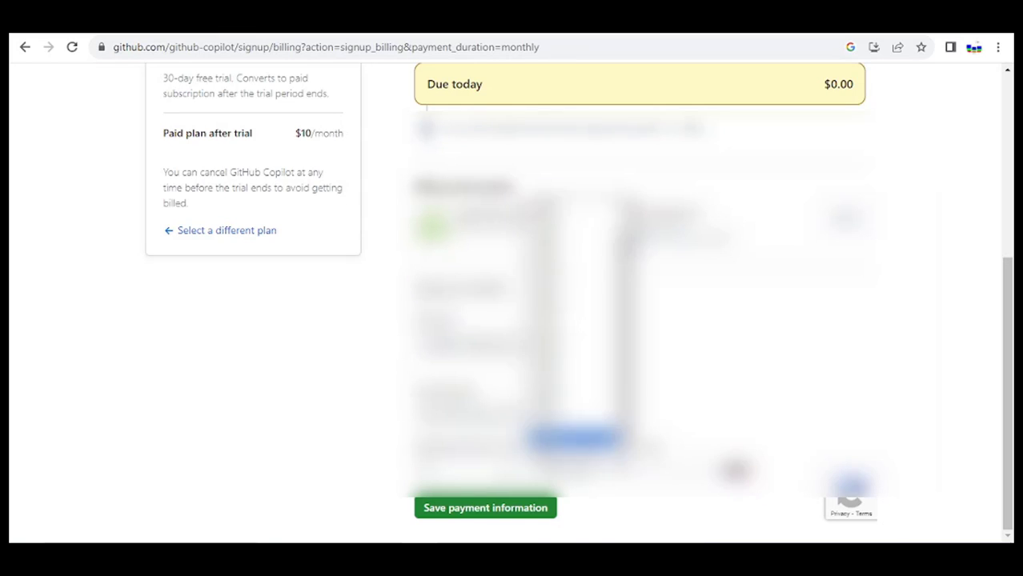
scroll(up, 3)
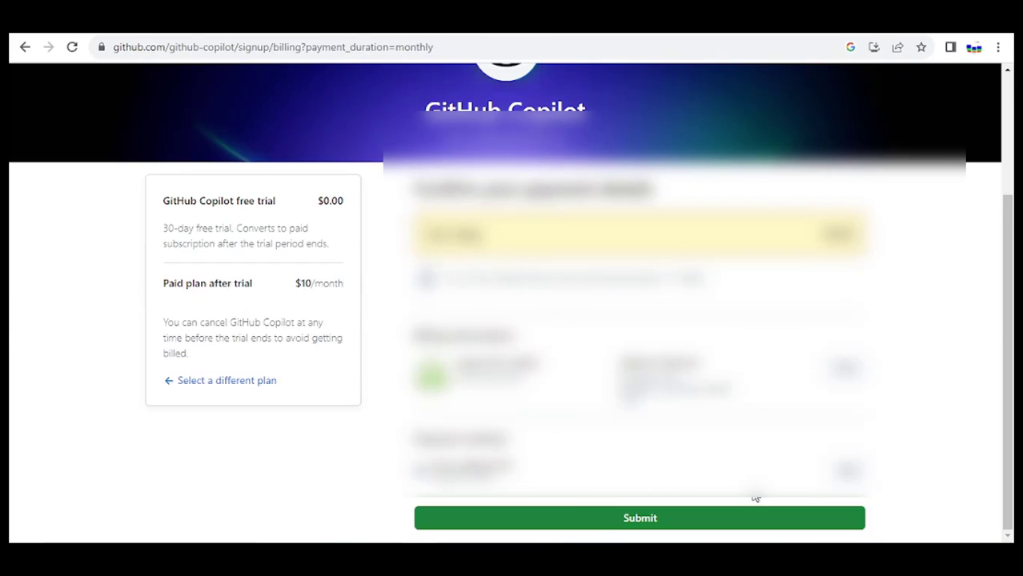
click(640, 518)
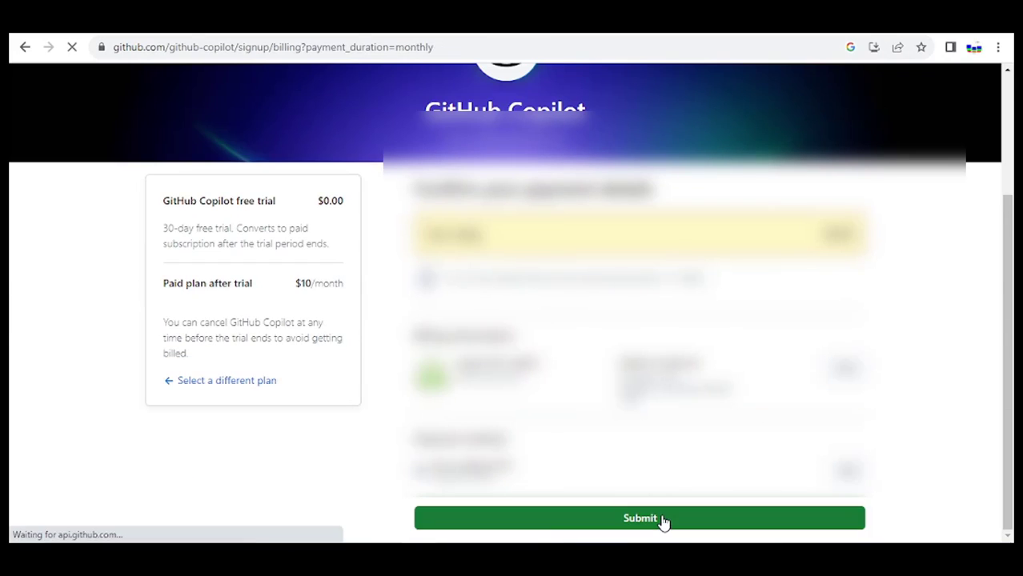
click(639, 518)
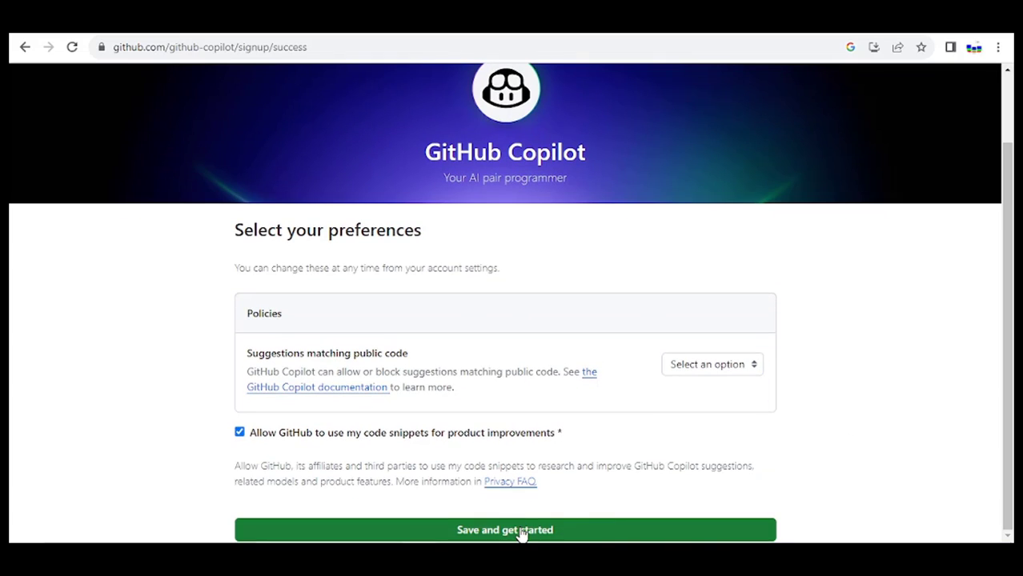
Step: Set the public-code suggestion preference and choose 'Save and get started'
click(504, 530)
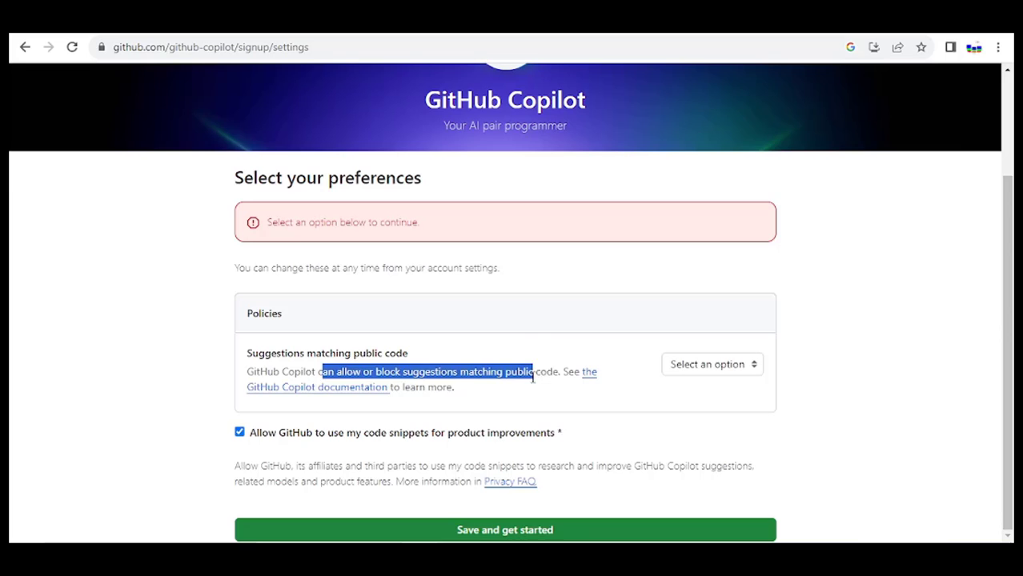
click(504, 530)
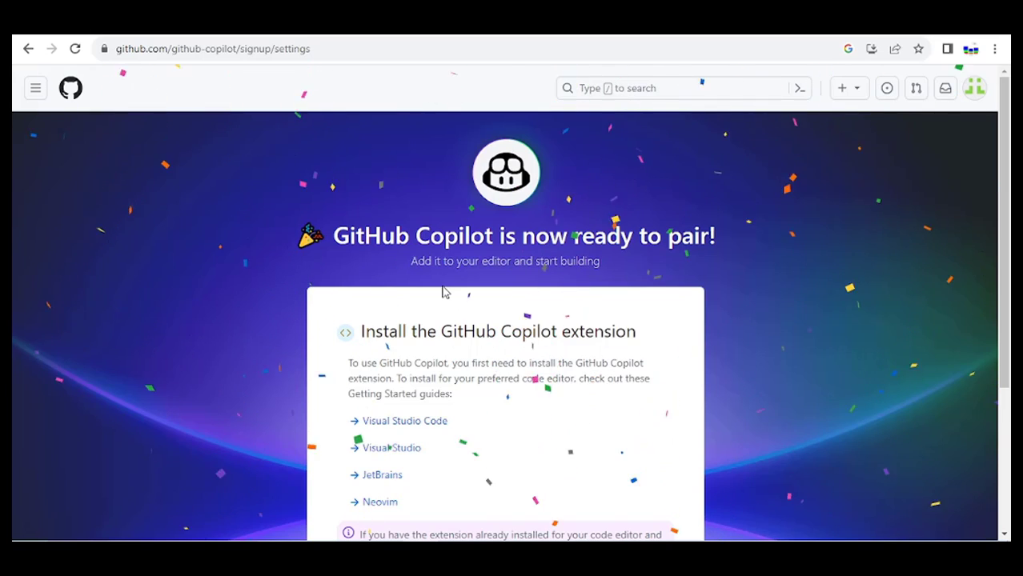
Step: Read the ready-to-pair page down to the restart tip and subscription management link
scroll(down, 3)
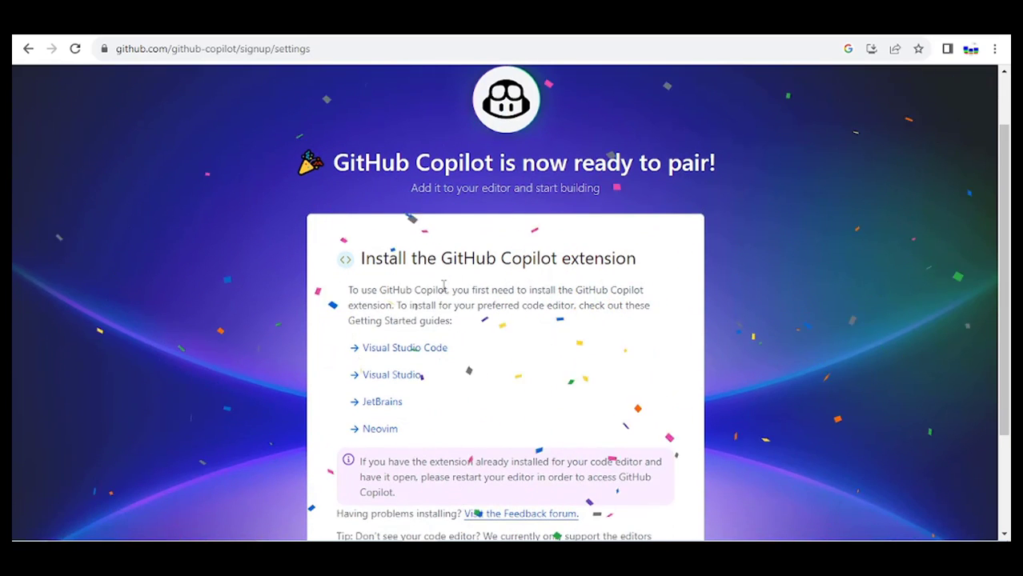
scroll(down, 3)
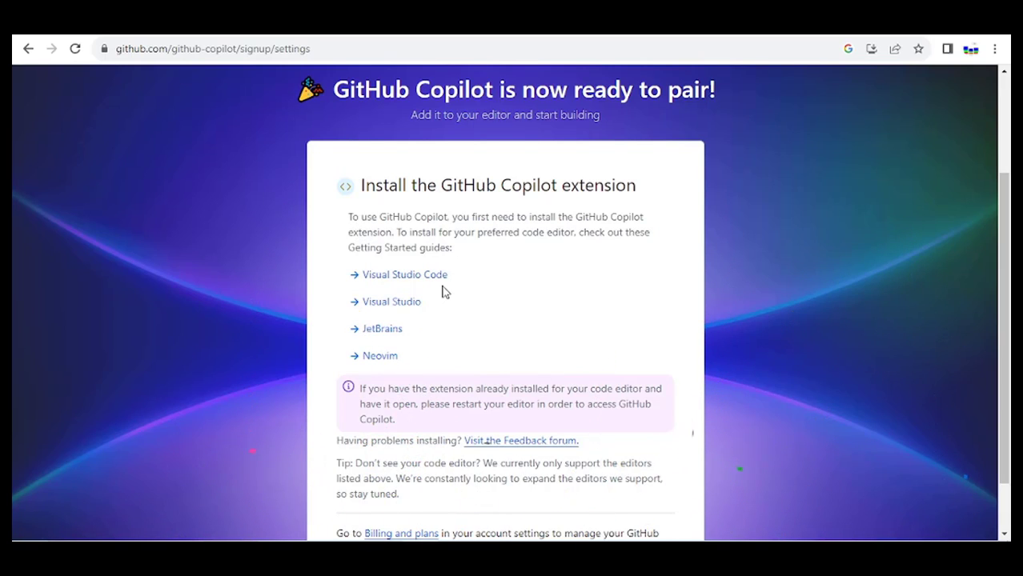
scroll(down, 3)
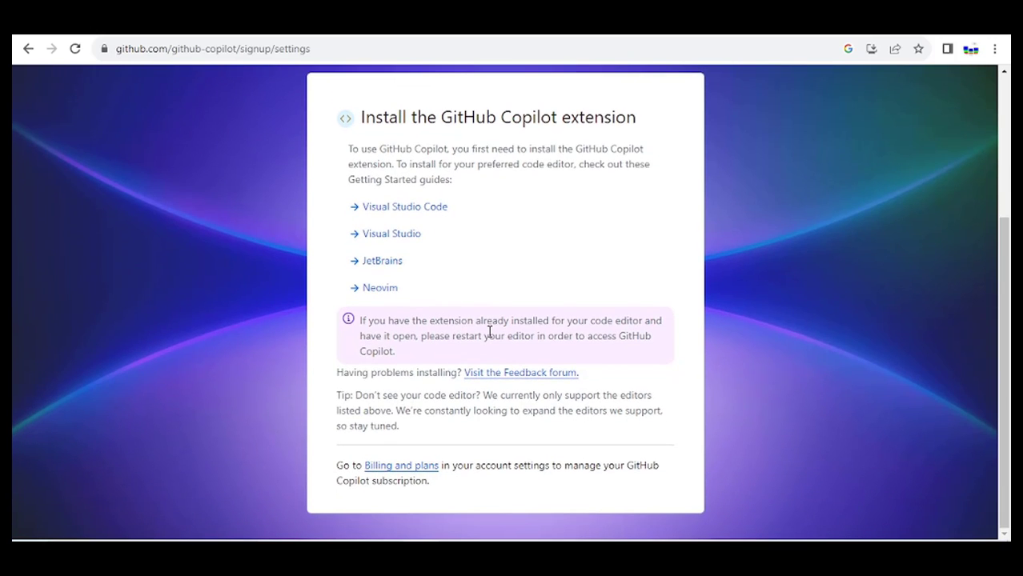
mouse_move(491, 359)
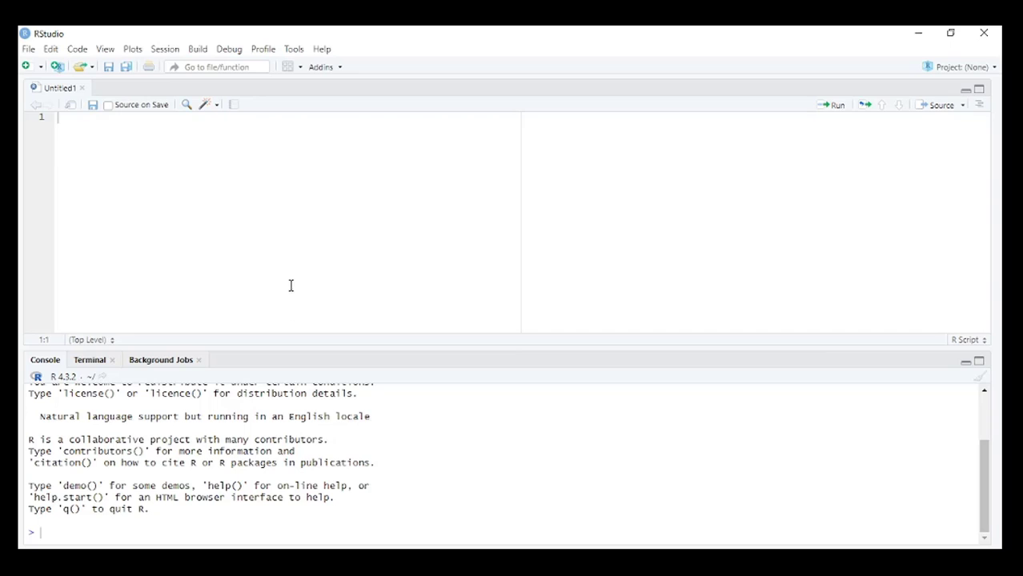
Step: Enable GitHub Copilot in Global Options and install the Copilot agent
click(294, 49)
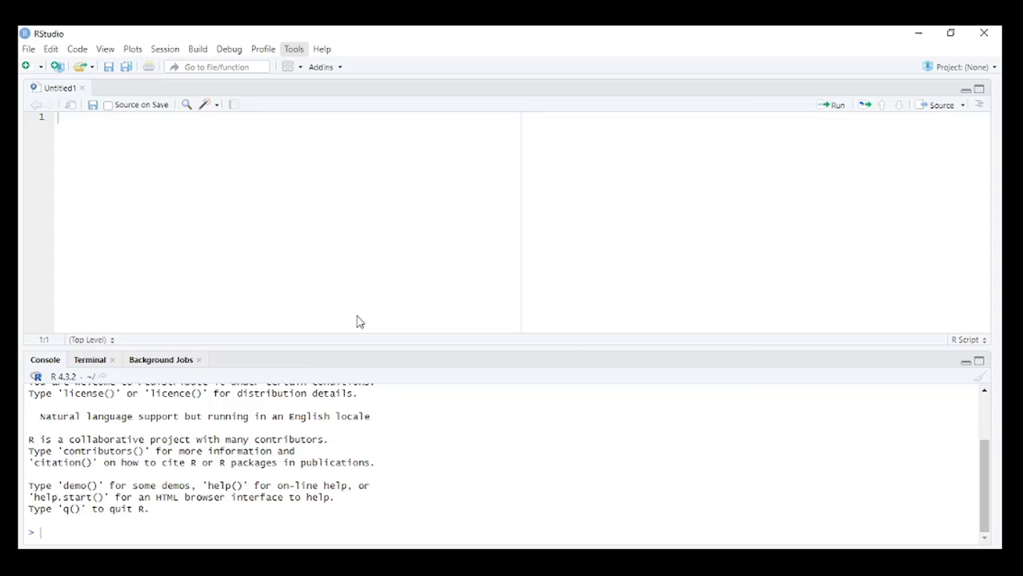
click(294, 49)
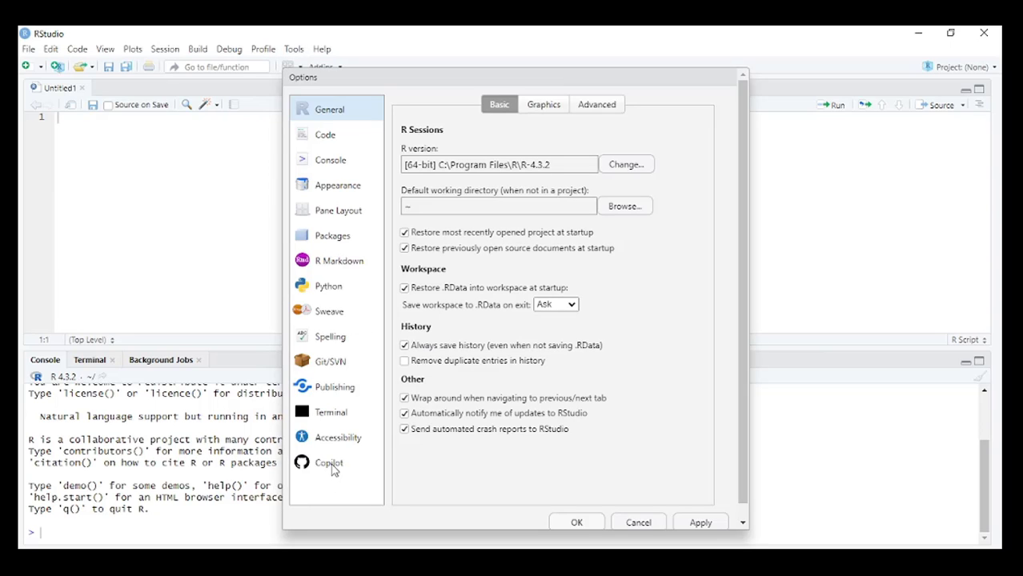
click(329, 463)
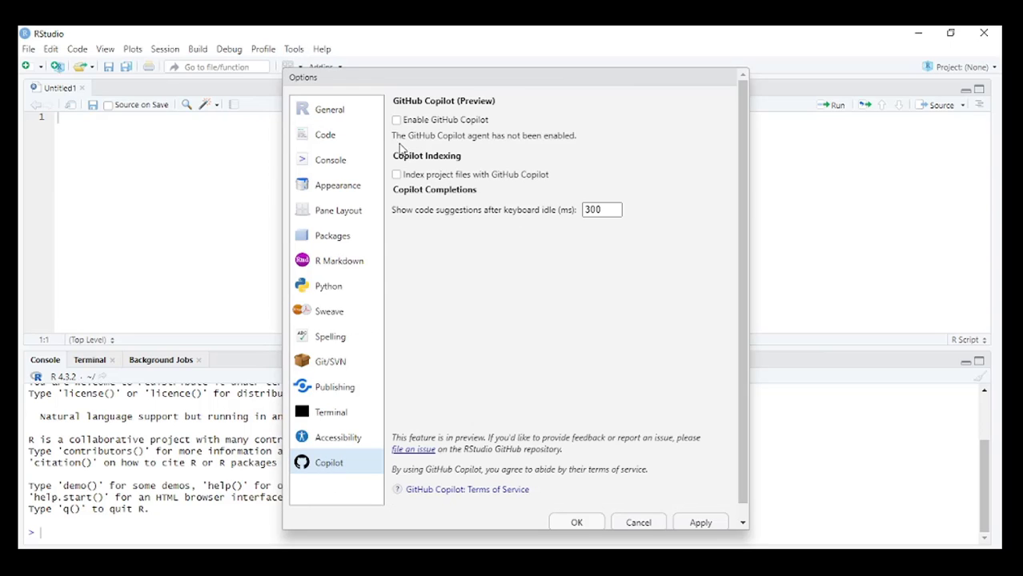
click(395, 120)
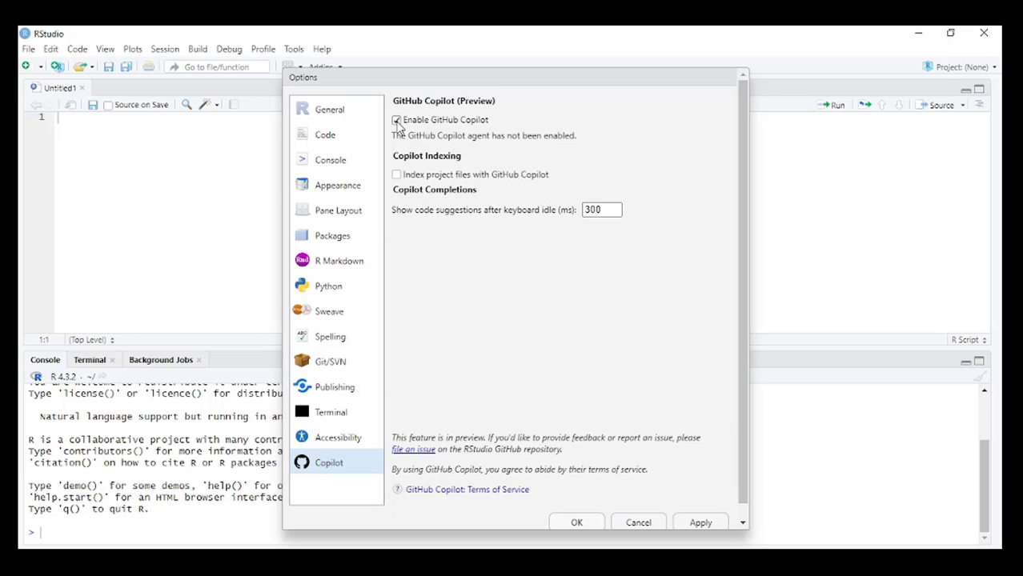
click(396, 119)
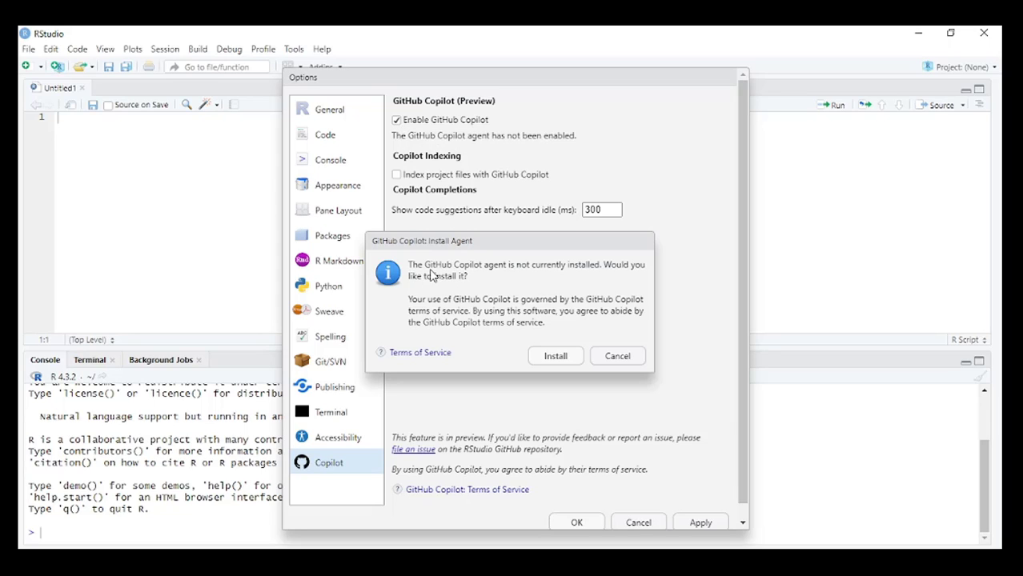
mouse_move(403, 289)
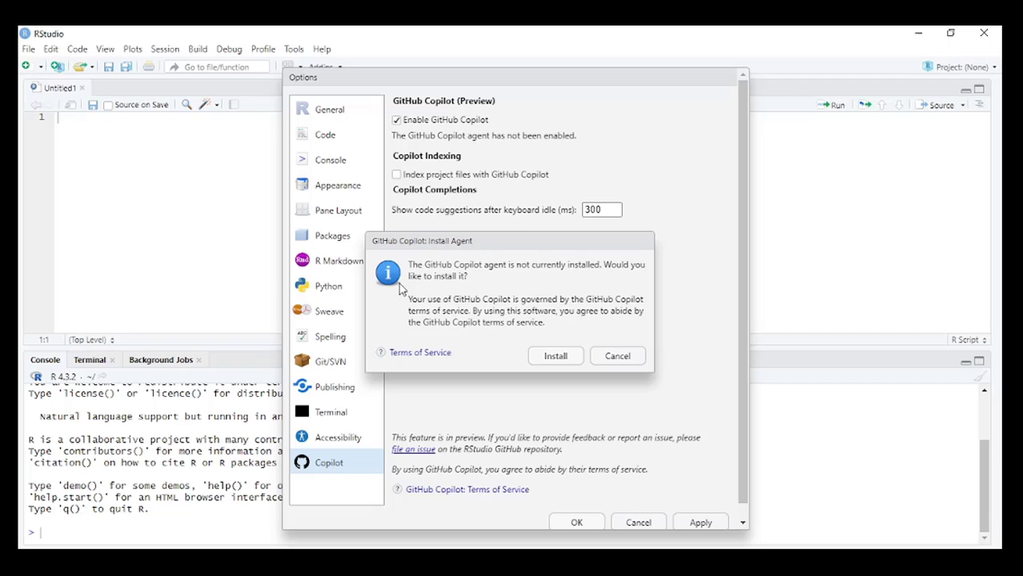
mouse_move(555, 355)
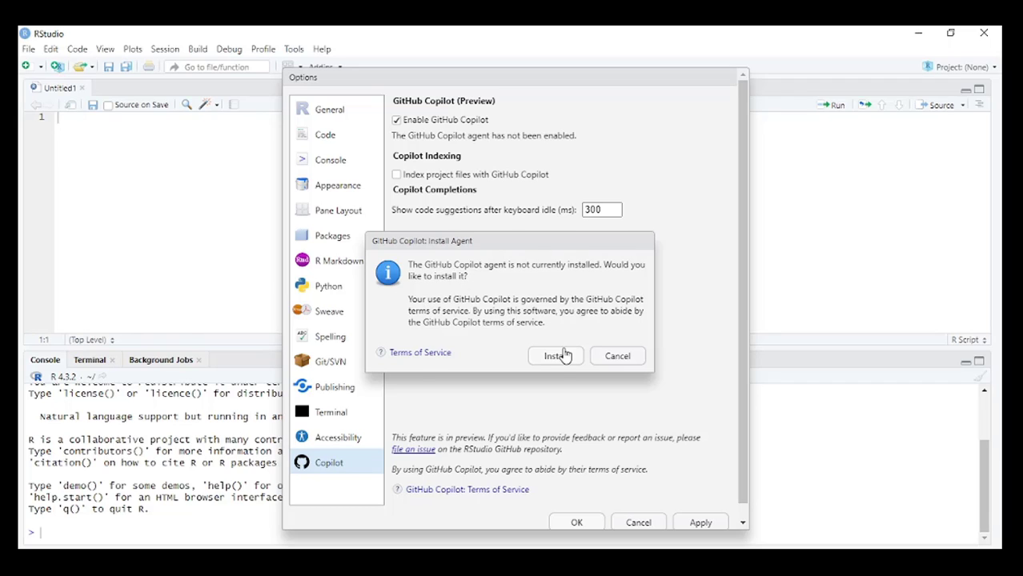
click(555, 356)
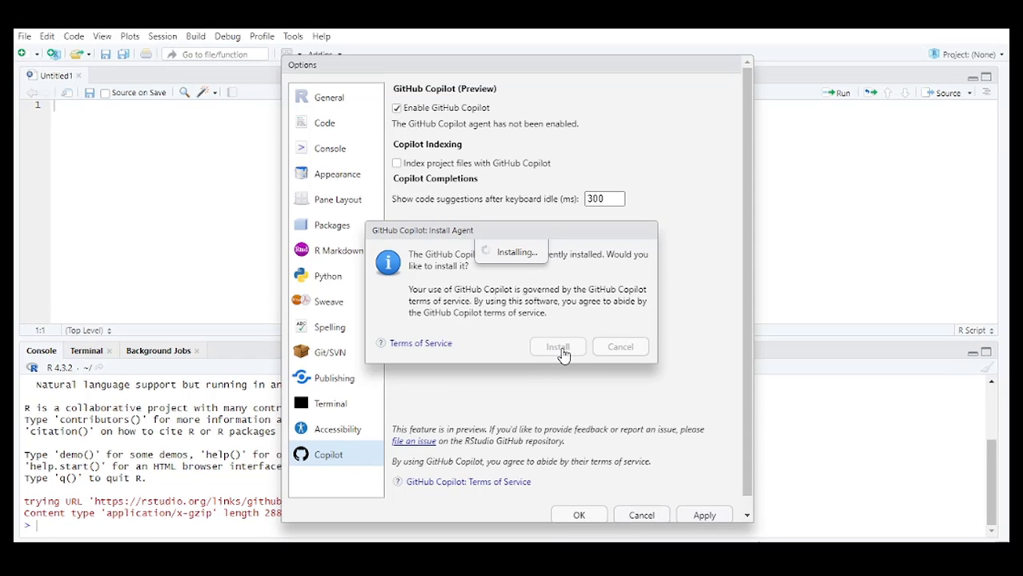
click(557, 346)
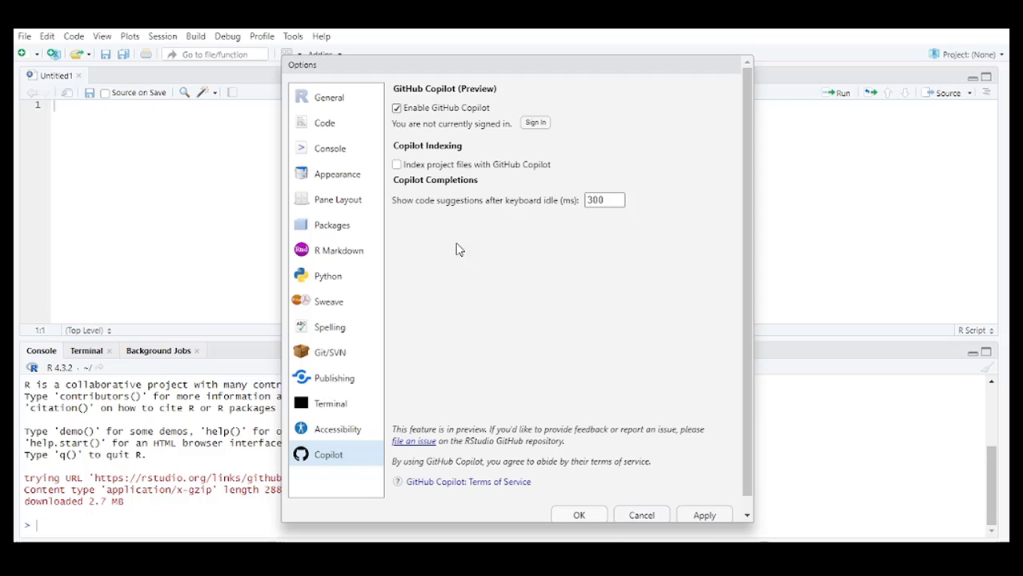
Step: Sign in to Copilot with the GitHub device verification code, then close Options with OK
click(534, 122)
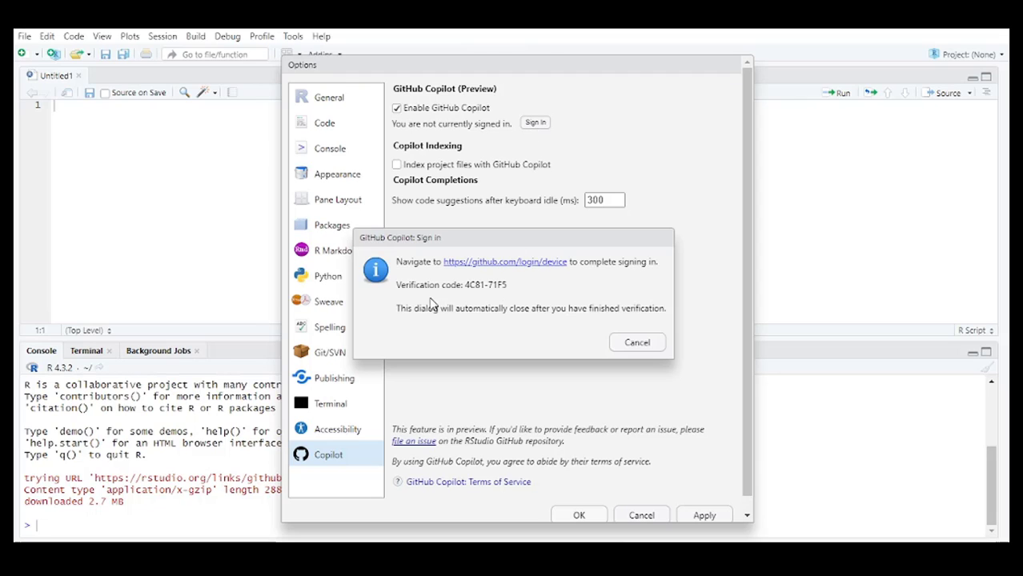
double_click(485, 285)
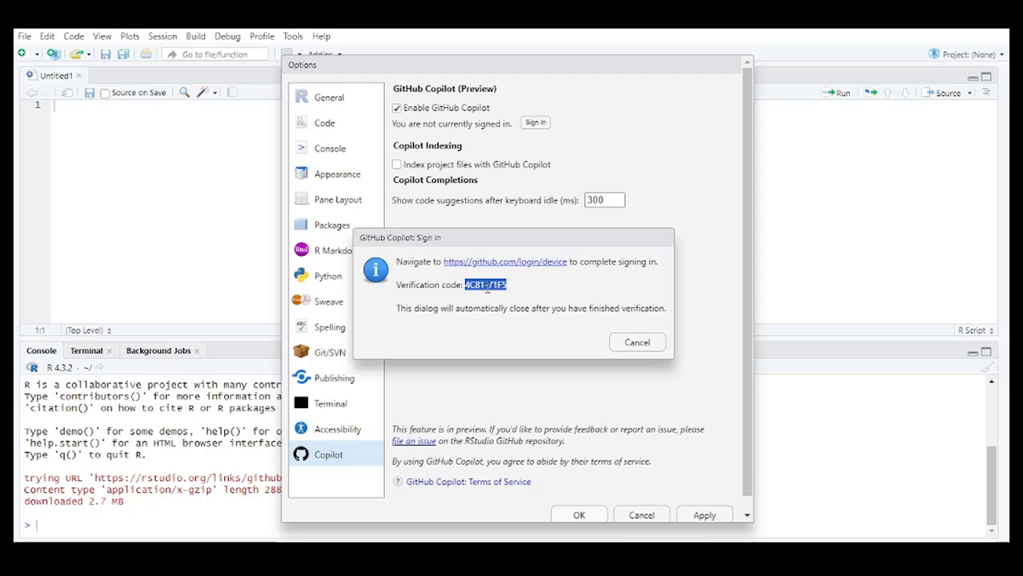
click(504, 261)
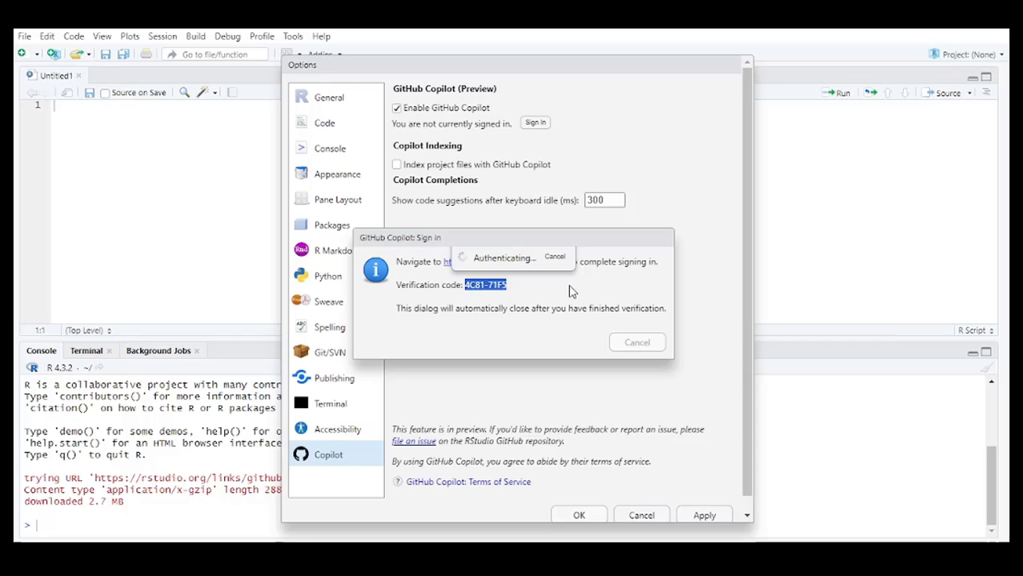
mouse_move(520, 324)
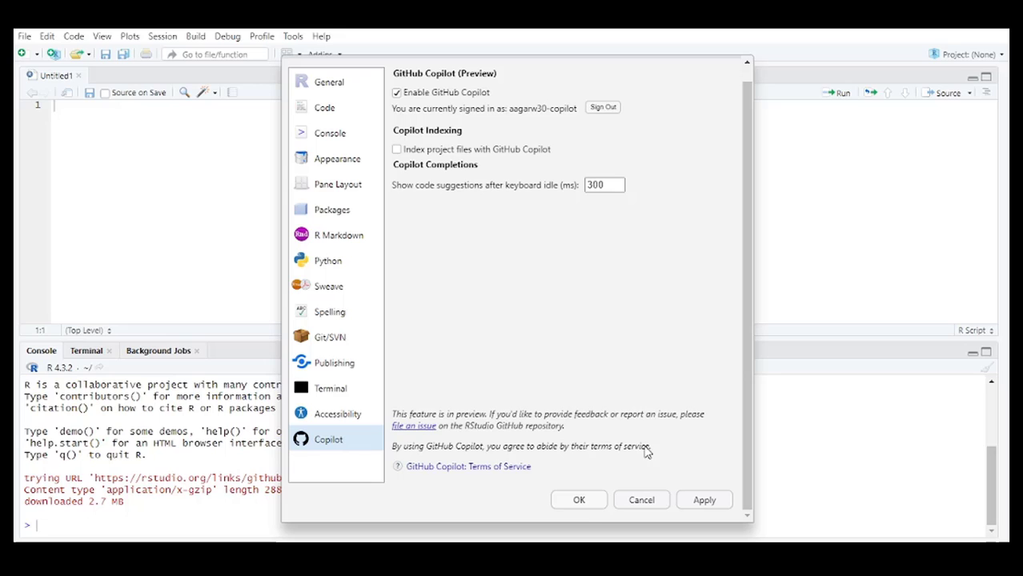
click(577, 499)
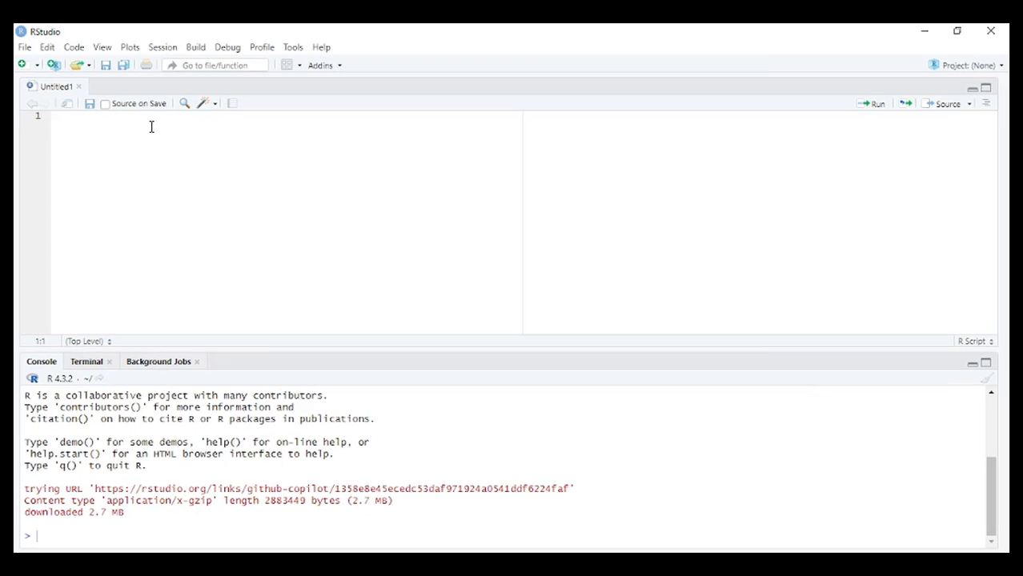
text(#)
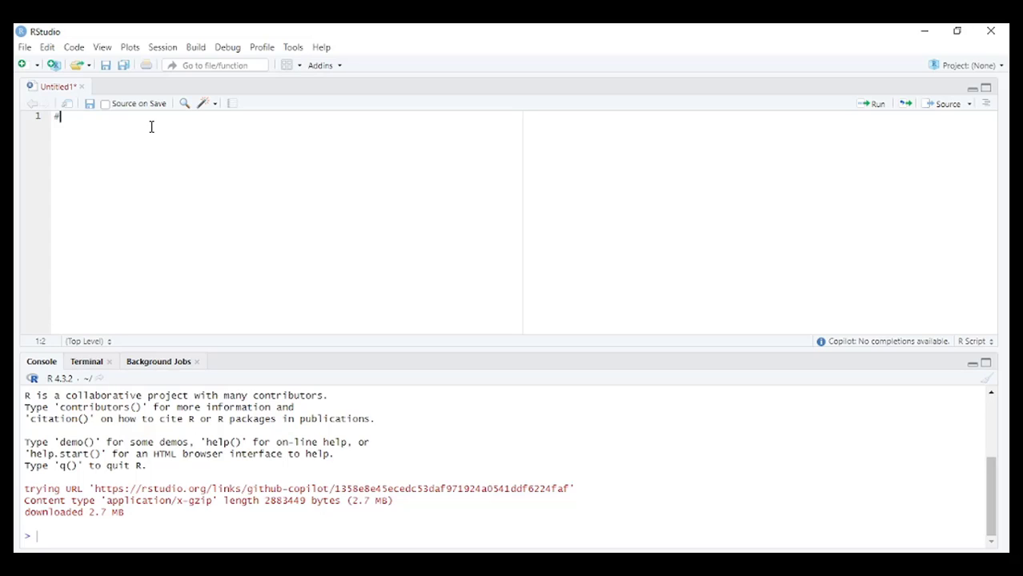
text(Cre)
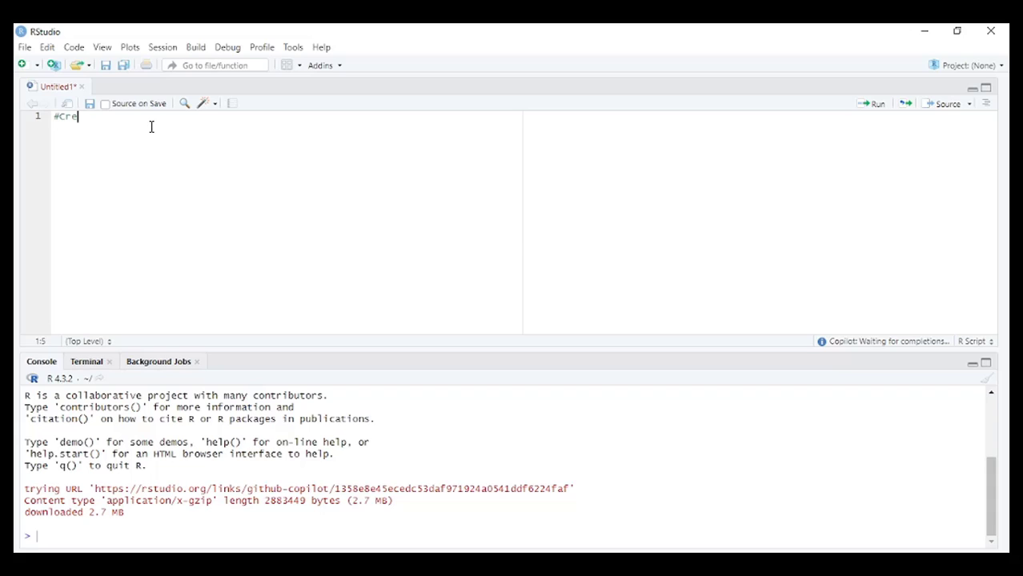
text(ate a plo)
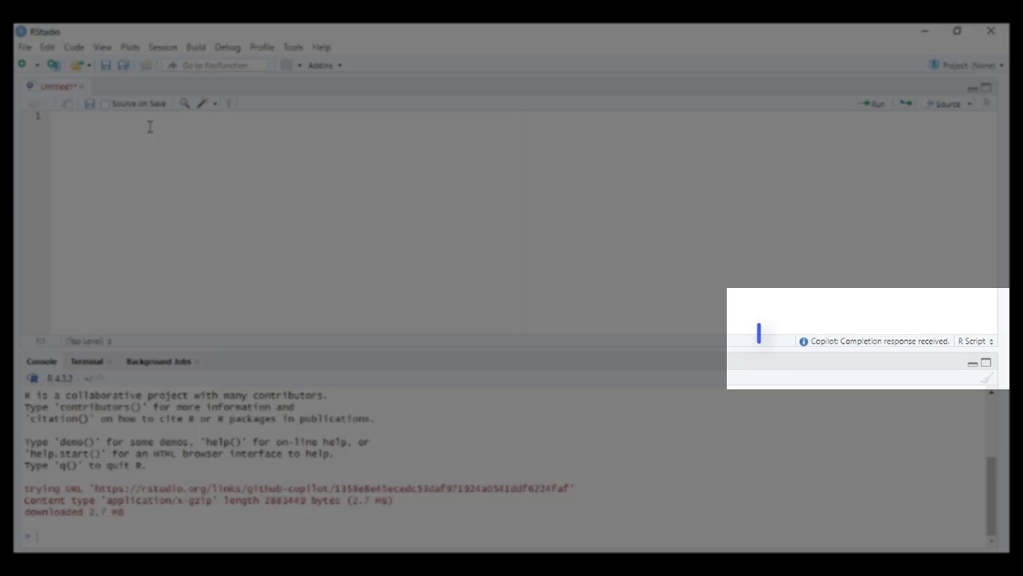
Step: Type the comment '# Create plot using' on line 1 of the untitled script
text(#)
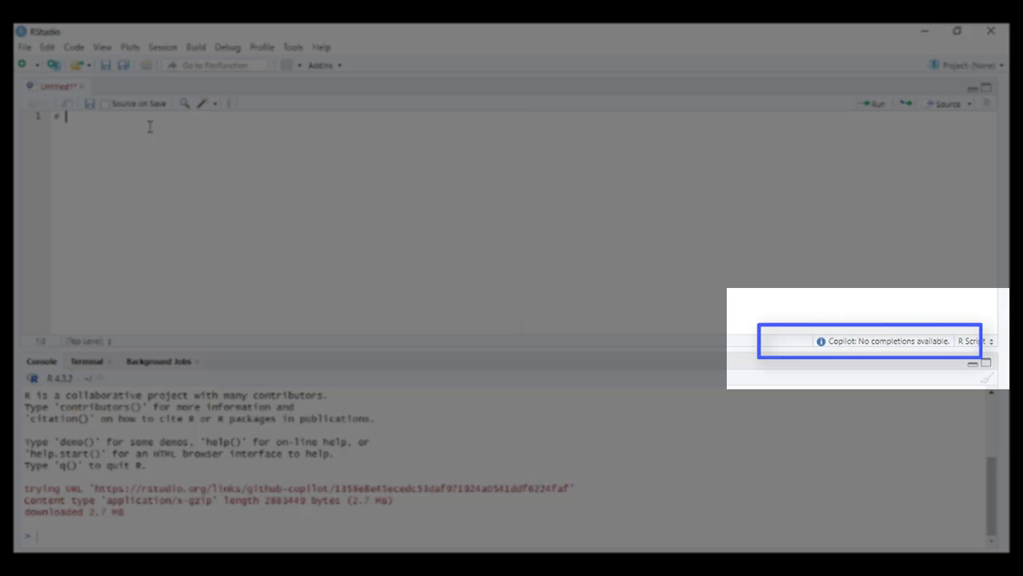
text(Create p)
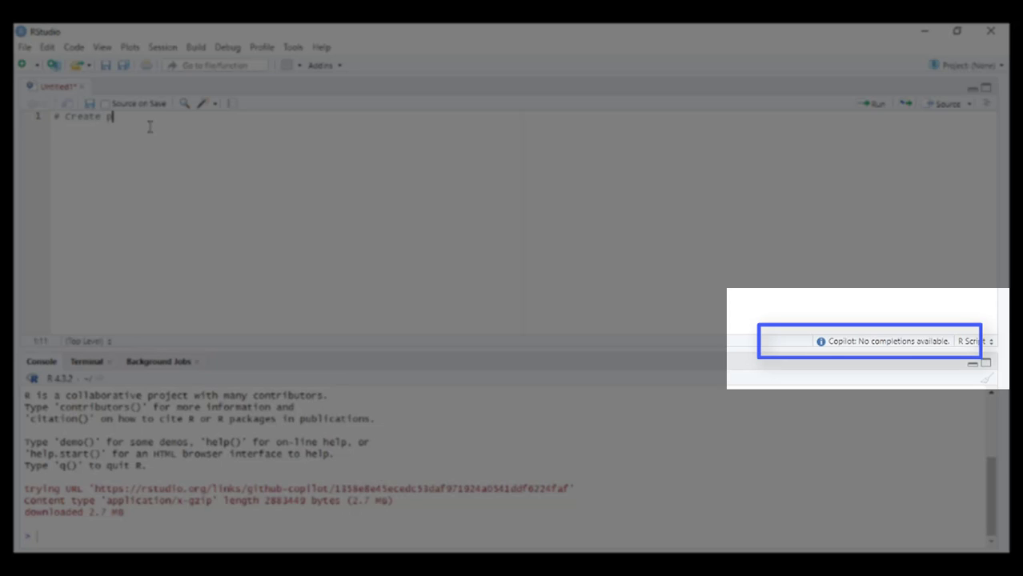
text(lot using ggpl)
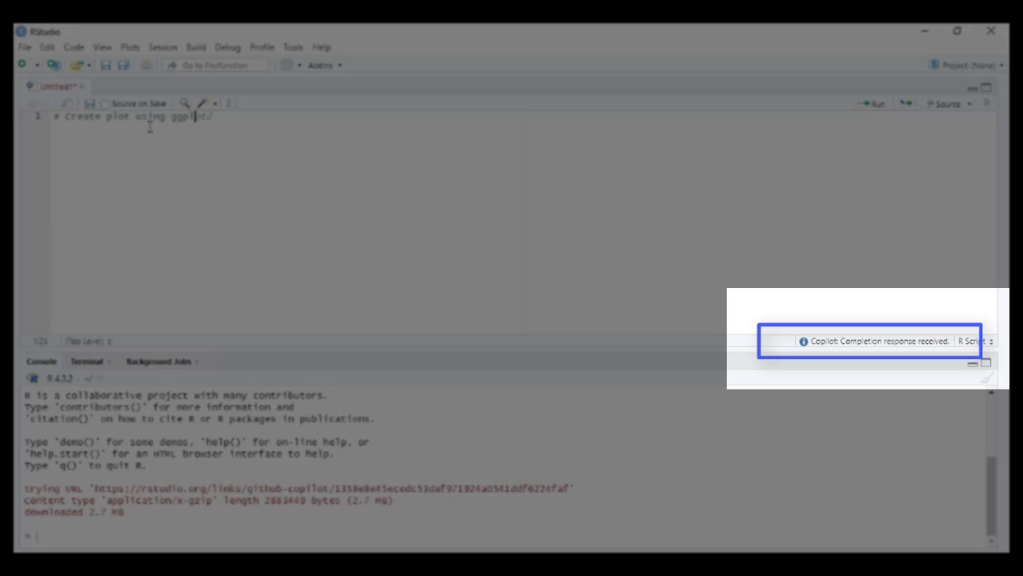
Step: Extend the comment with 'and mtcars dataset' and start a new line for Copilot's suggestion
text(and mtc)
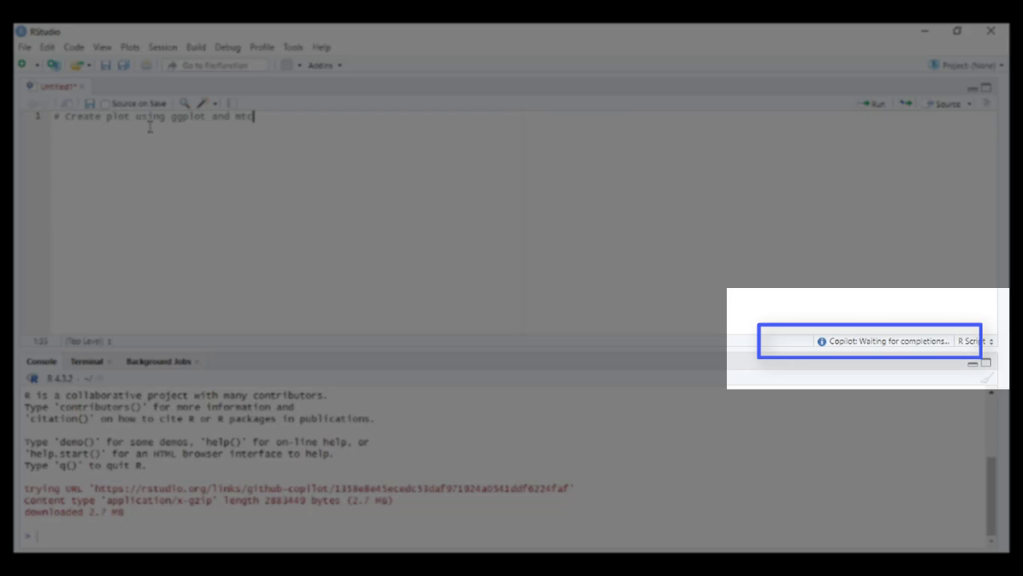
text(ars)
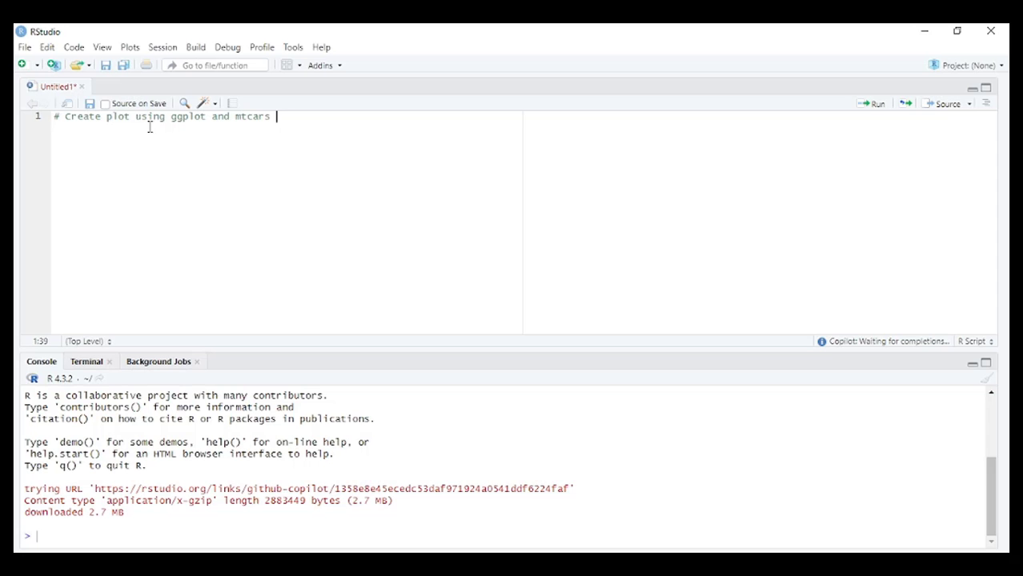
text(dataset)
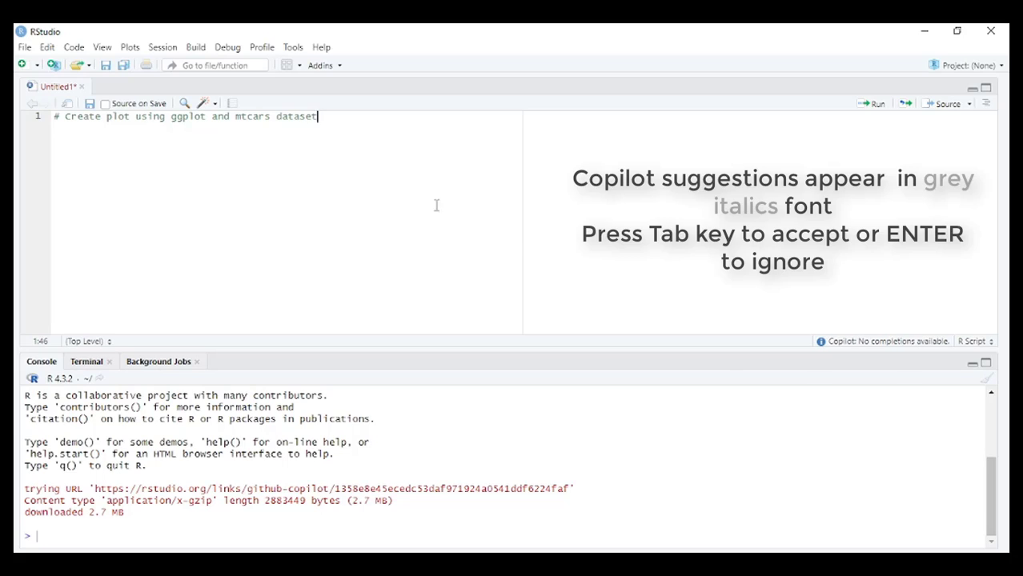
mouse_move(874, 349)
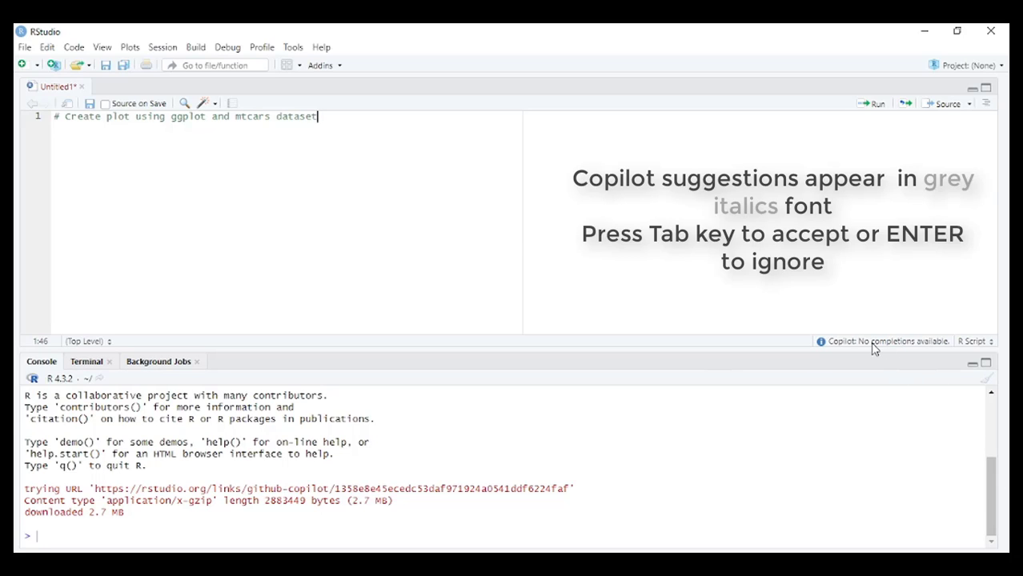
key(Return)
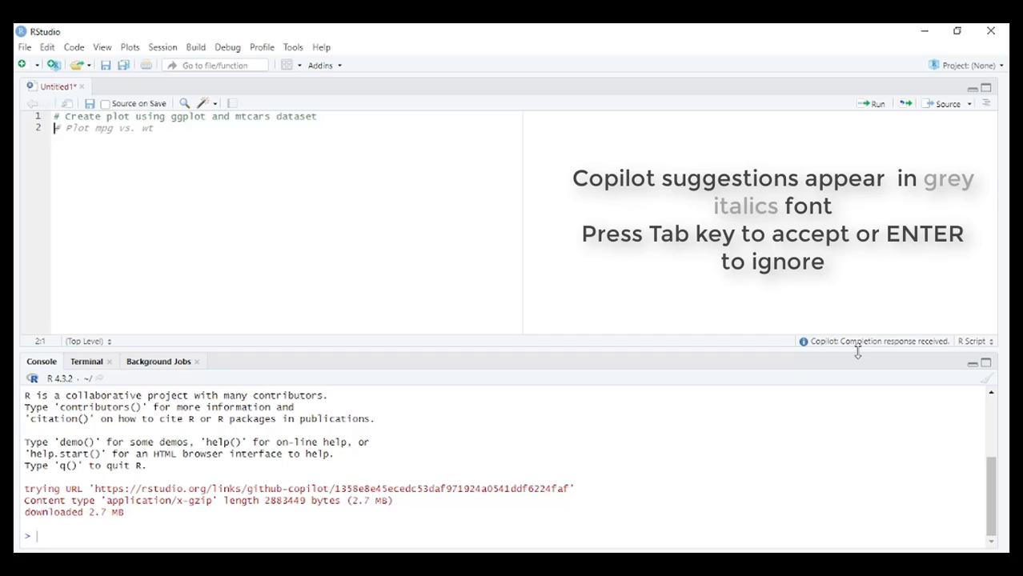
mouse_move(917, 348)
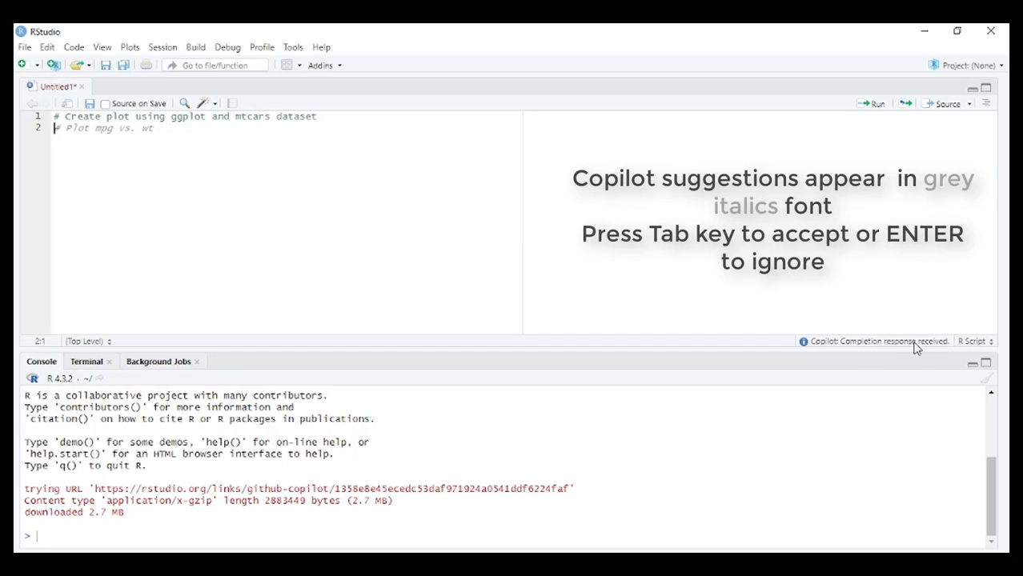
mouse_move(871, 345)
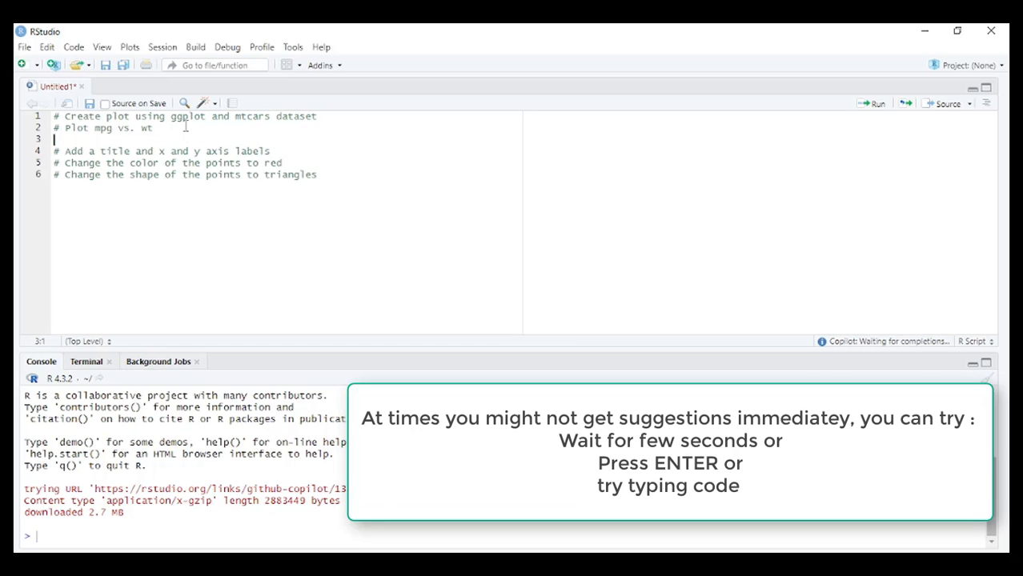
Step: Type 'mt', then accept Copilot's mpg-vs-wt scatter code and its title and axis labels line
text(mtcars %>%)
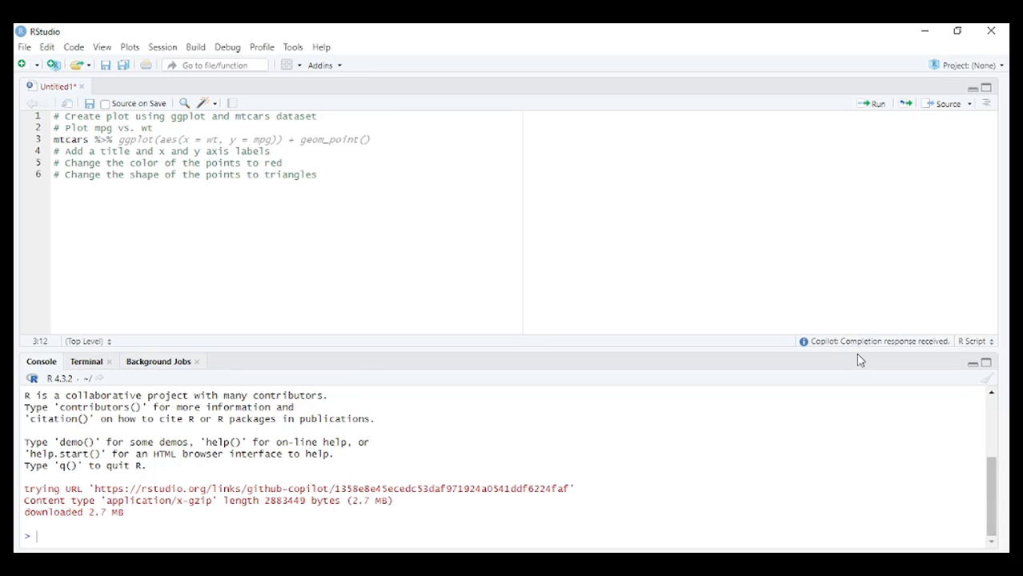
key(Return)
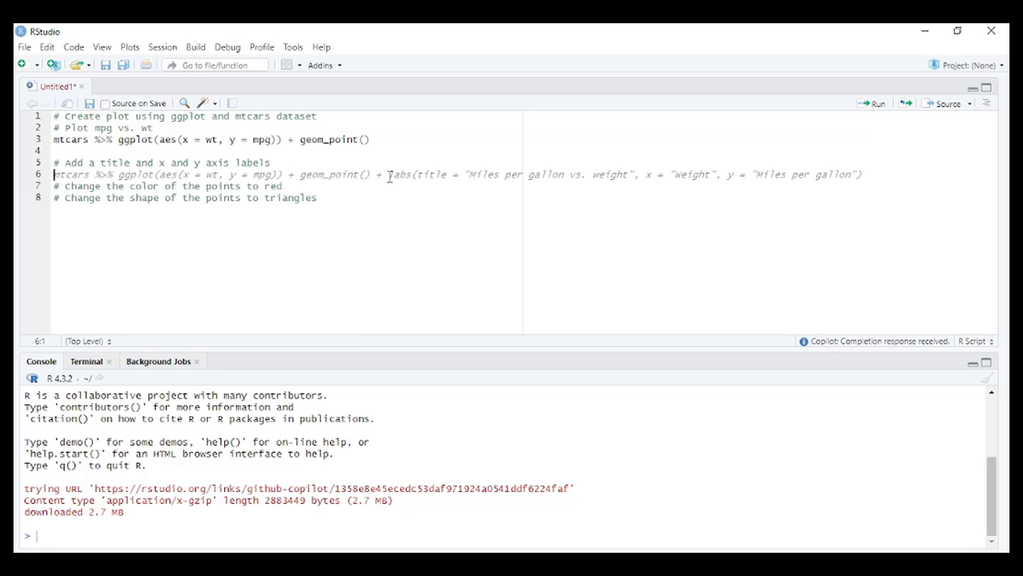
key(enter)
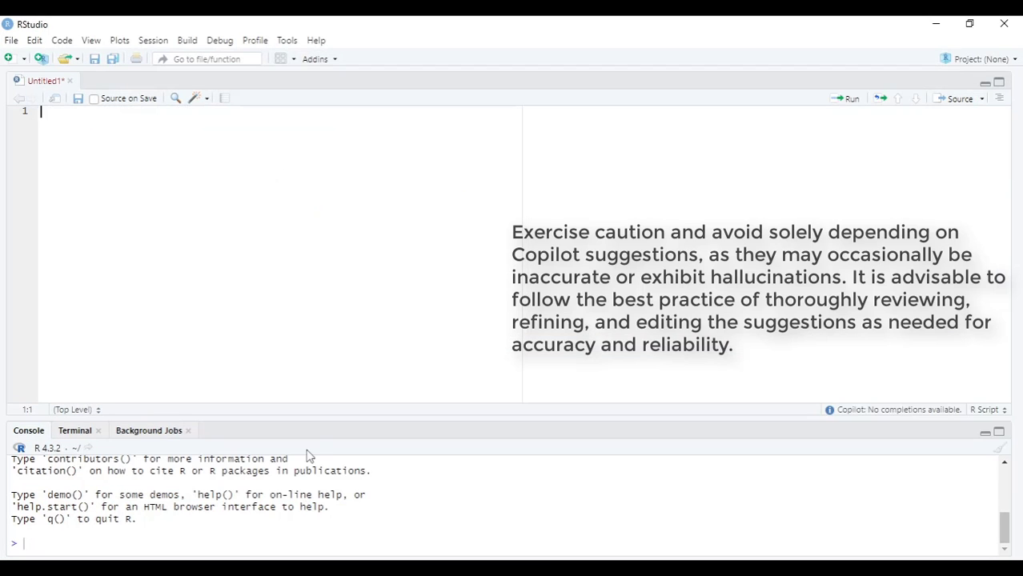
mouse_move(318, 428)
text(# it should also include data wrangling, data cleaning, visualization of single and 2 variables to check for distribution and relationship)
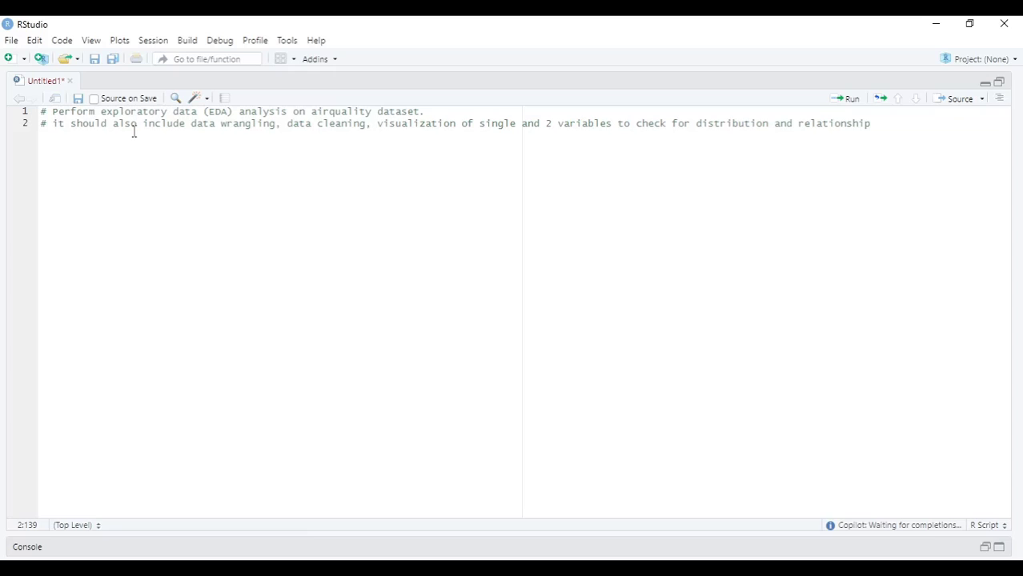
Step: Add comment prompts for airquality structure, names, size and missing values, running Copilot's checks
click(870, 123)
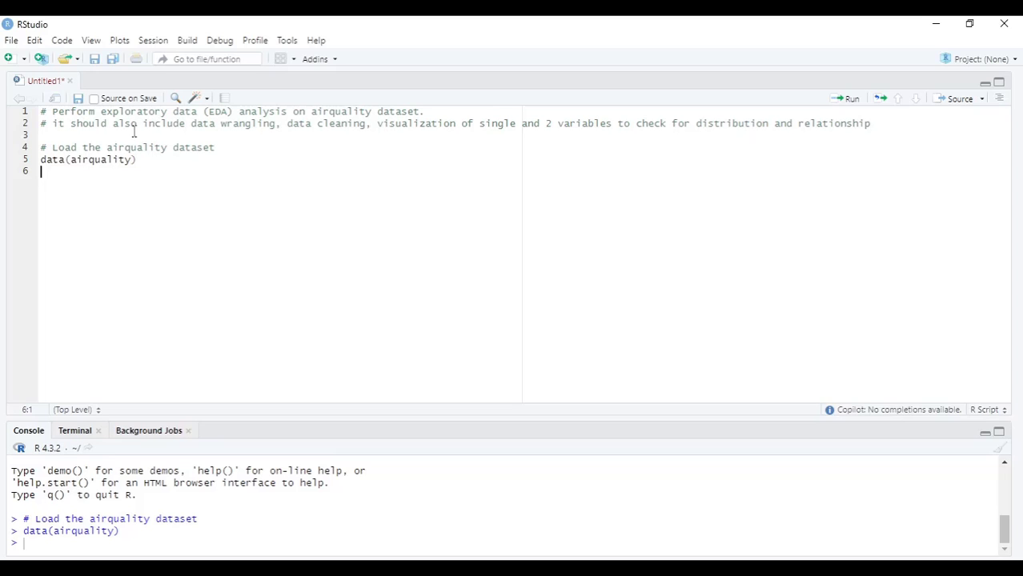
text(# Check the structure of the dataset)
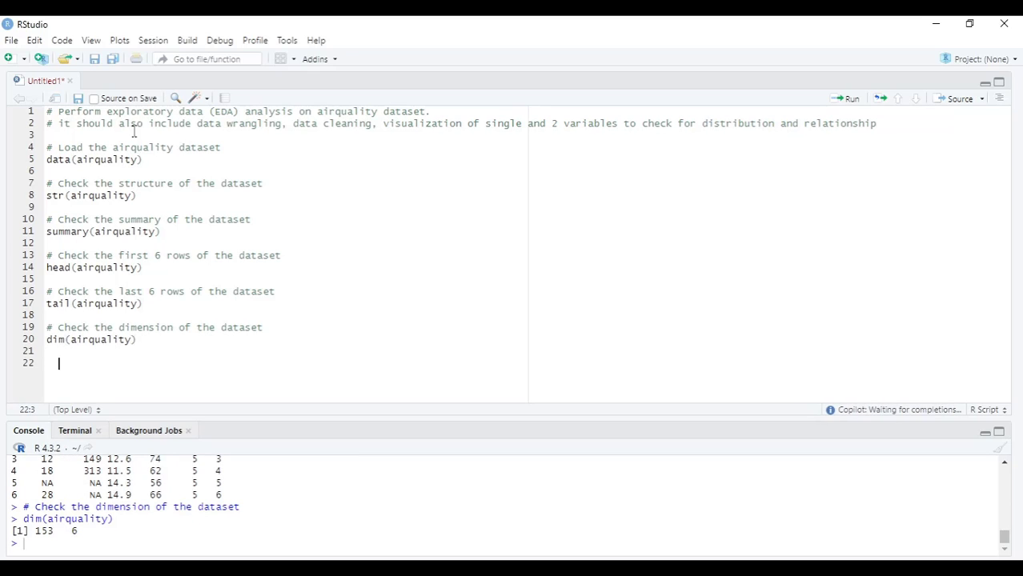
text(# Check the names of the dataset)
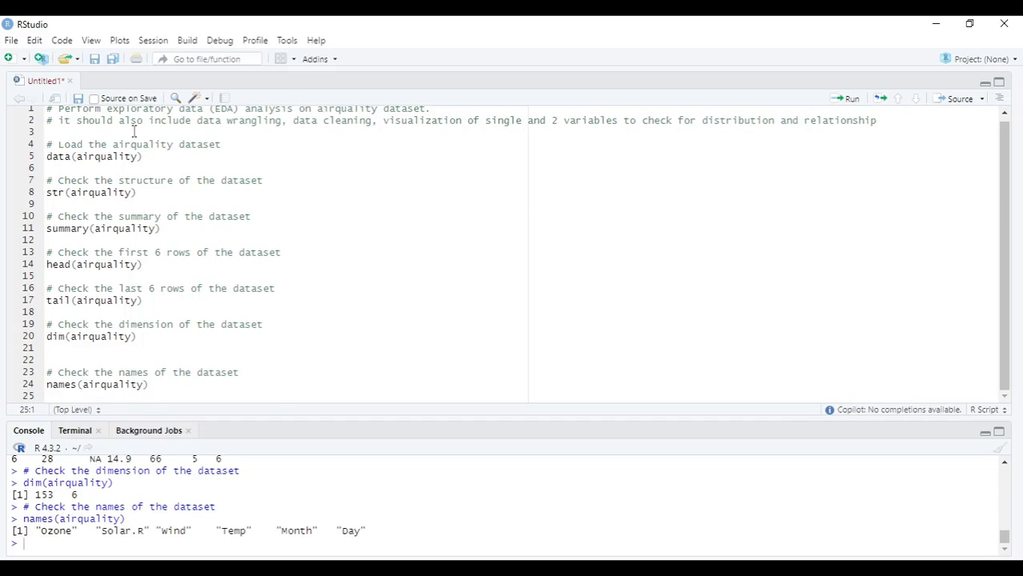
text(# how many)
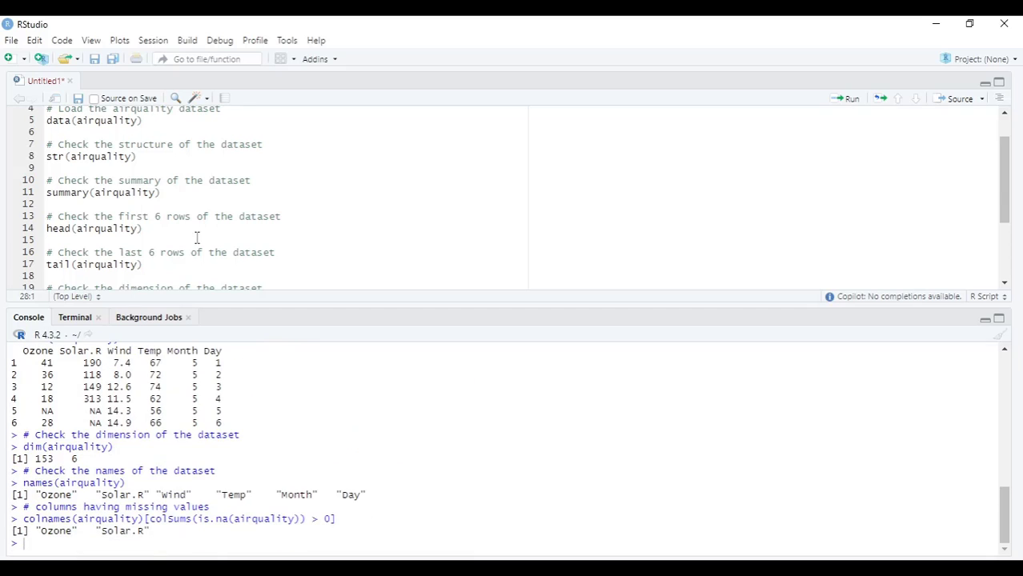
text(# missing values in dataset)
text(# check for duplicate values)
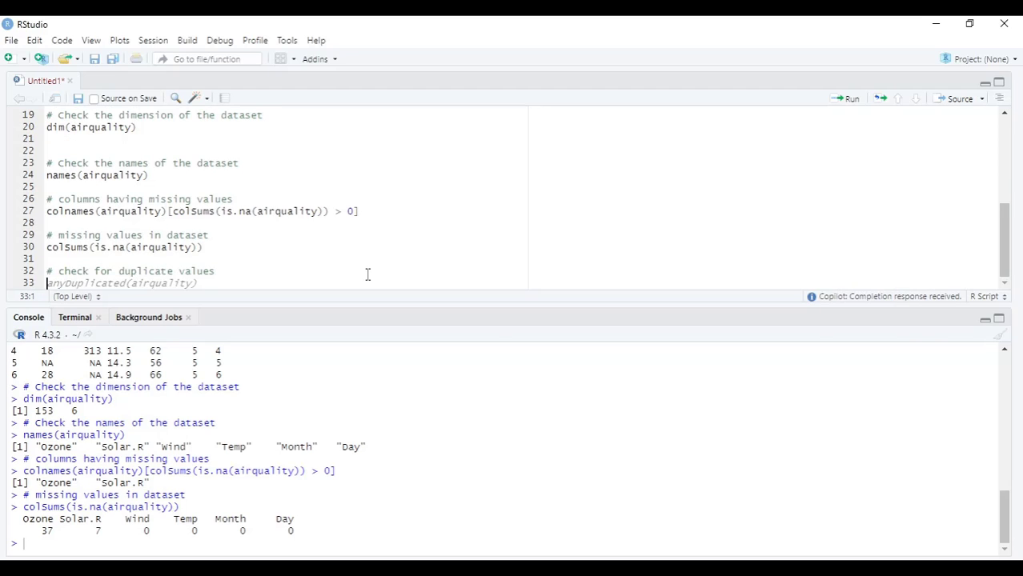
click(850, 98)
text(# us)
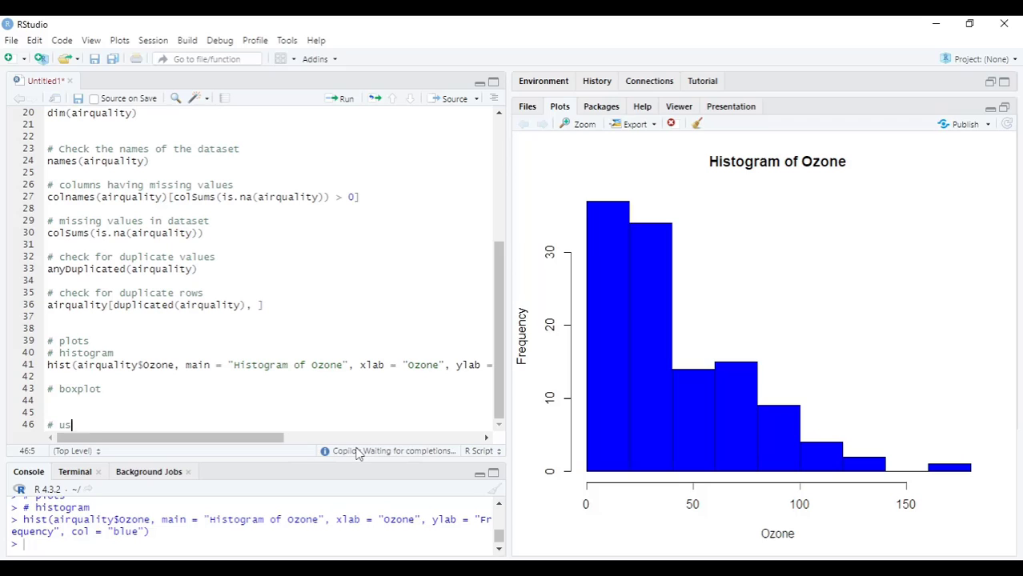
Step: Finish the comment asking to use ggplot to plot the Ozone histogram
text(e ggplot to plot the histogram)
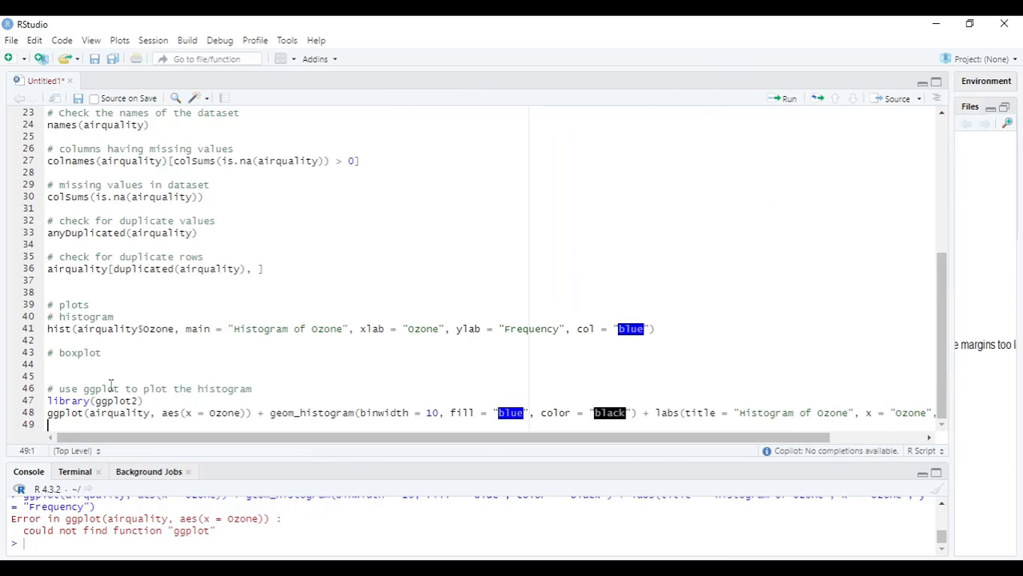
Step: Add '# q:' comments, including 'what does this error mean -', and begin '#load ggplot2 package'
text(# q: what is the distribution of Ozone?)
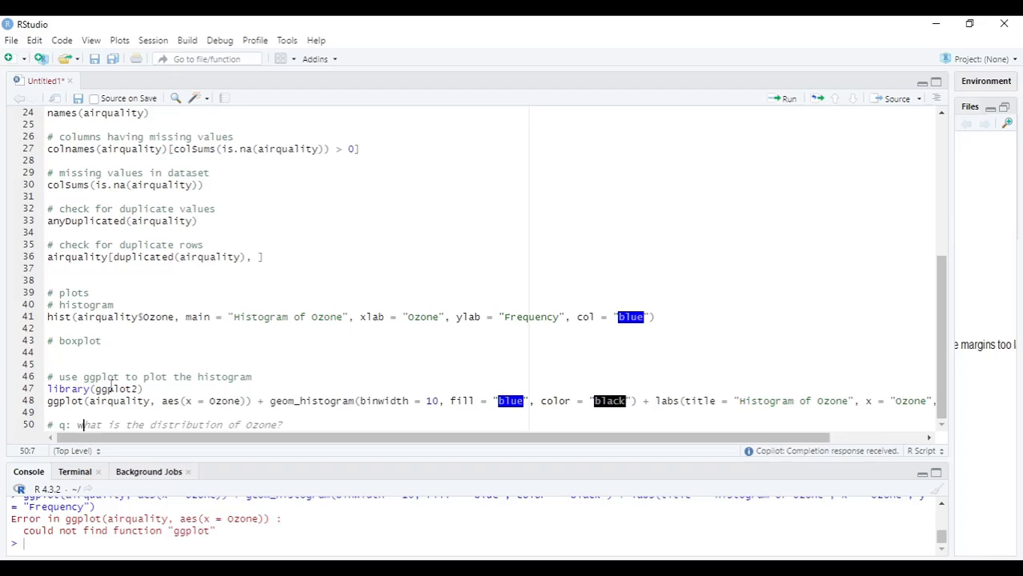
text(what does this erro)
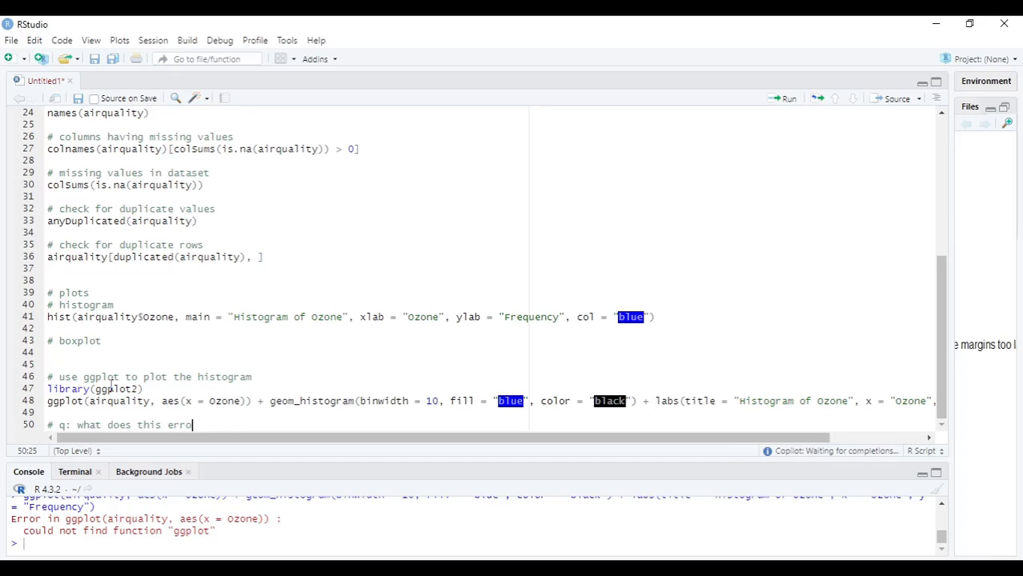
text(mean - could not find function "ggplot)
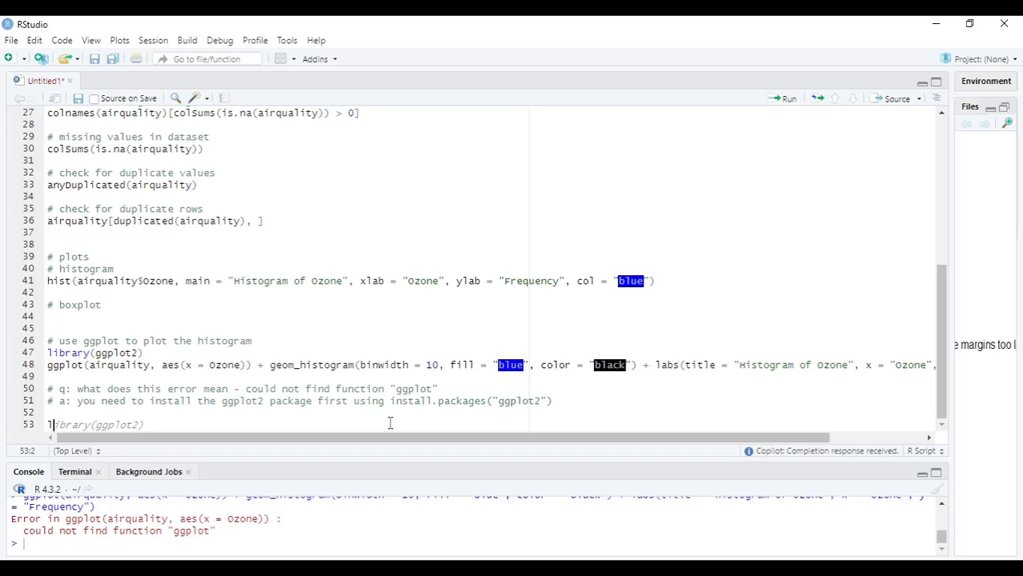
text(#load)
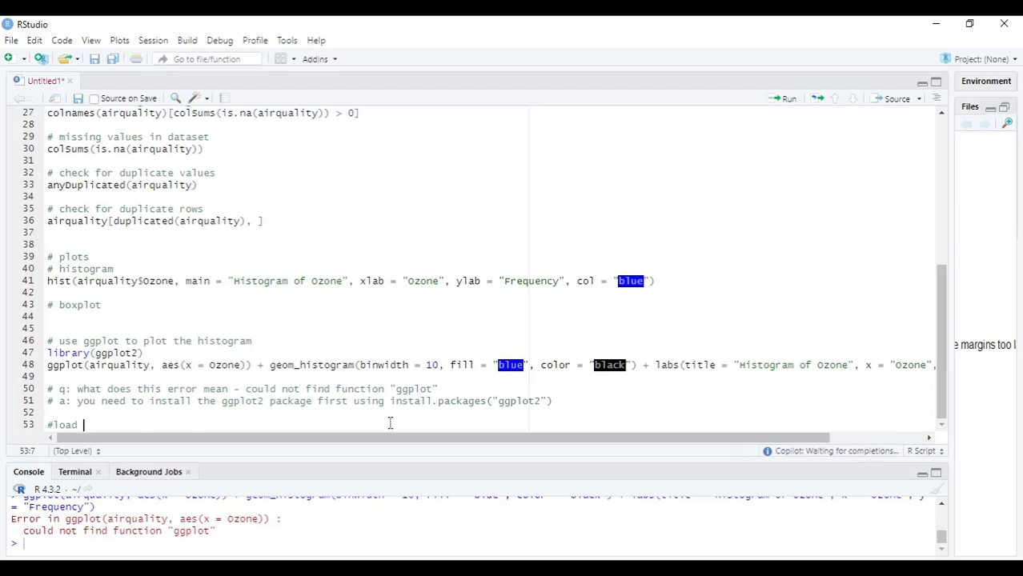
text(ggplot2 package)
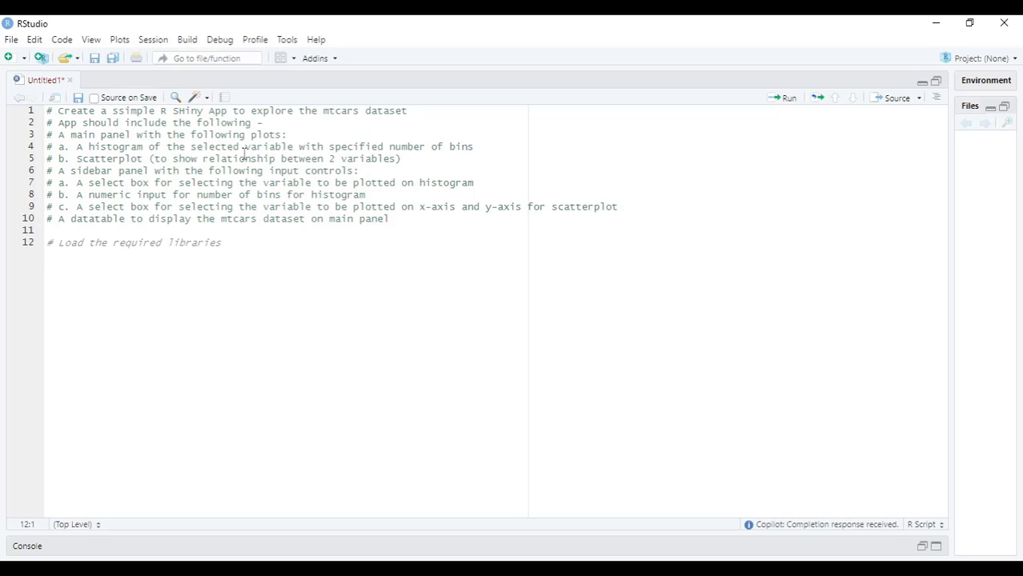
Step: Accept Copilot's app code starting with library(shiny) and save the script as mtcarsApp
key(Return)
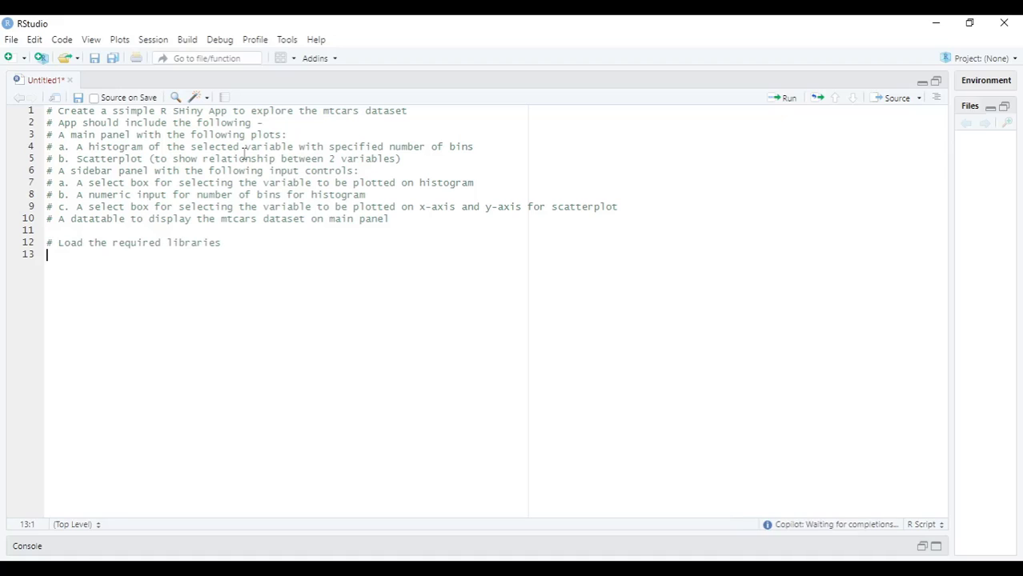
text(library(shiny))
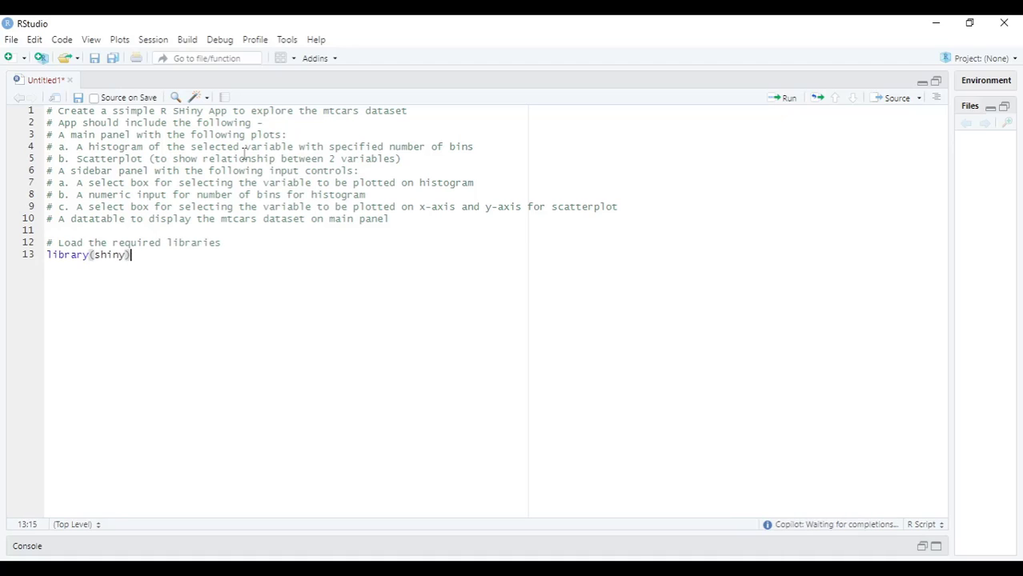
key(Return)
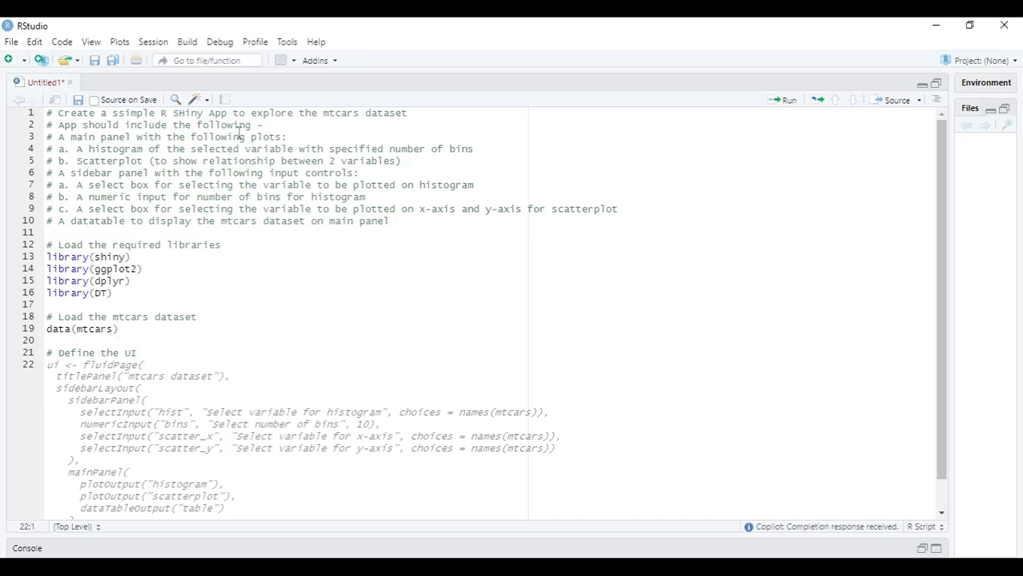
scroll(down, 3)
text(# Define the server code)
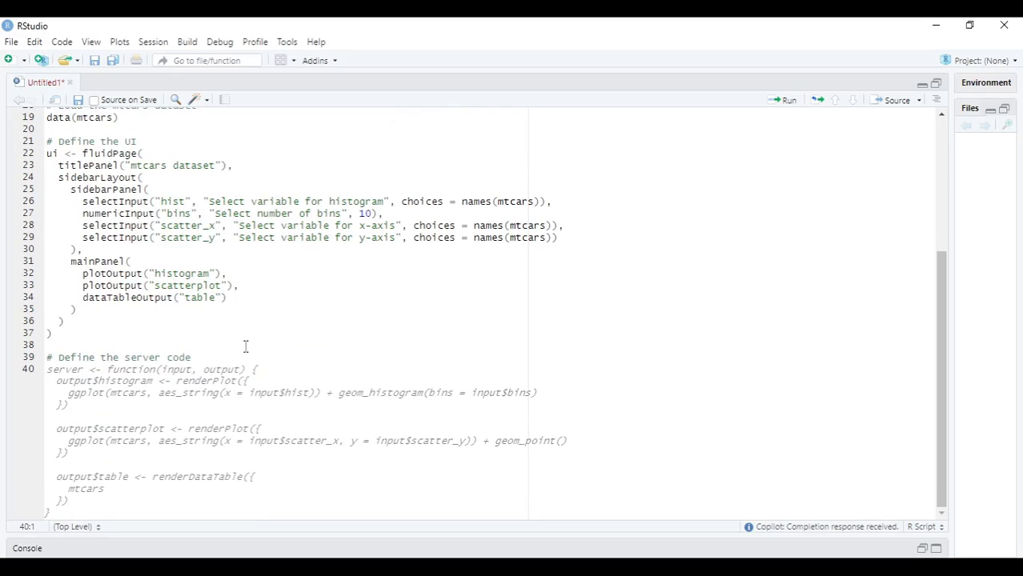
scroll(down, 3)
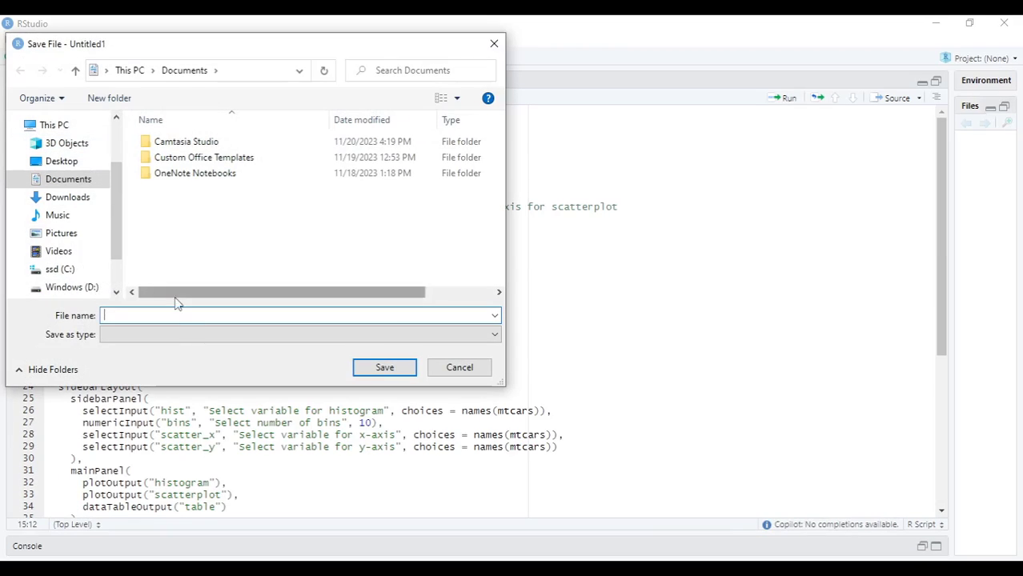
text(mtcarsApp)
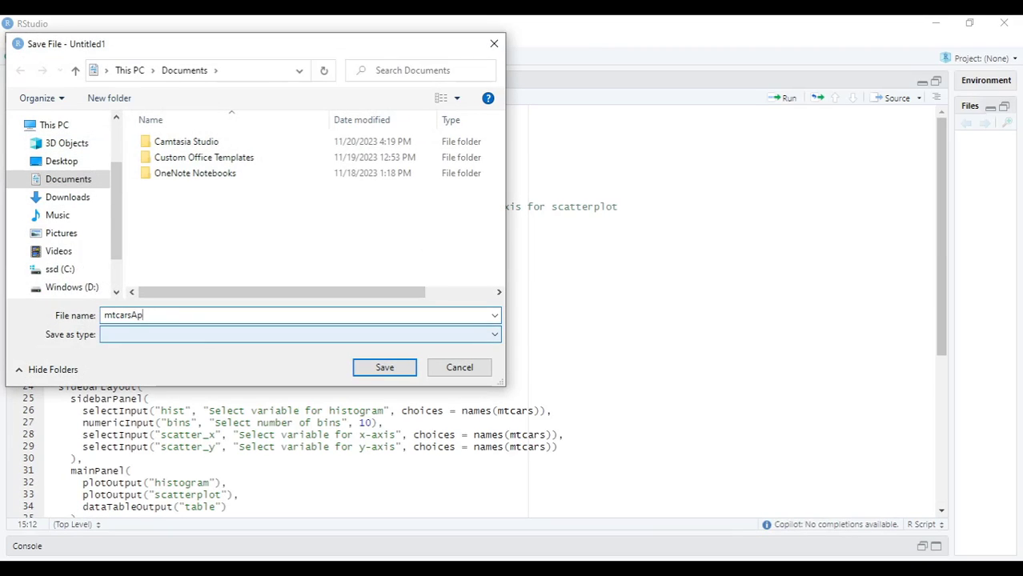
click(384, 367)
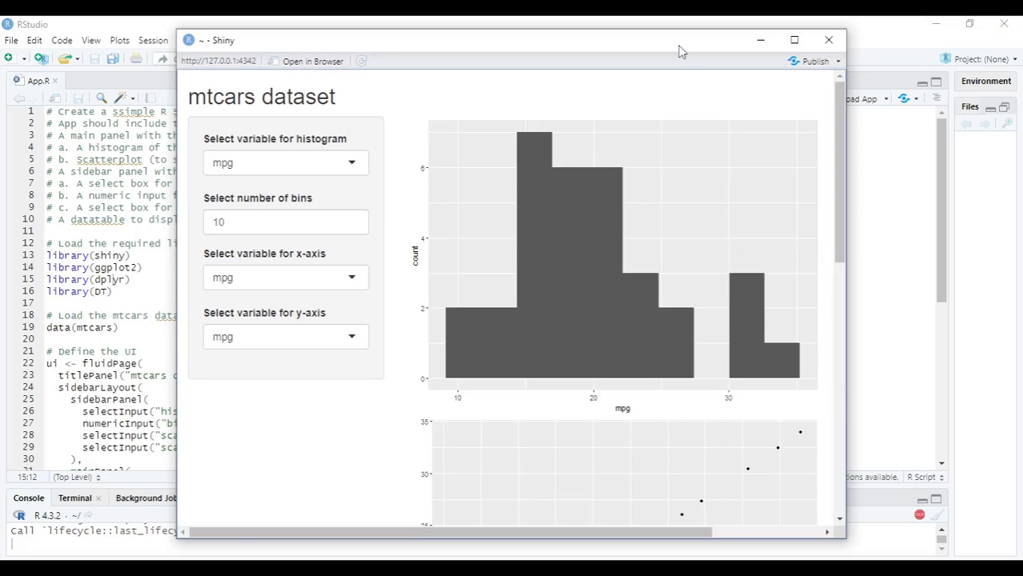
Step: Maximize the app, scroll plots and table, and adjust histogram variable and bins, setting scatter x-axis to hp
click(793, 39)
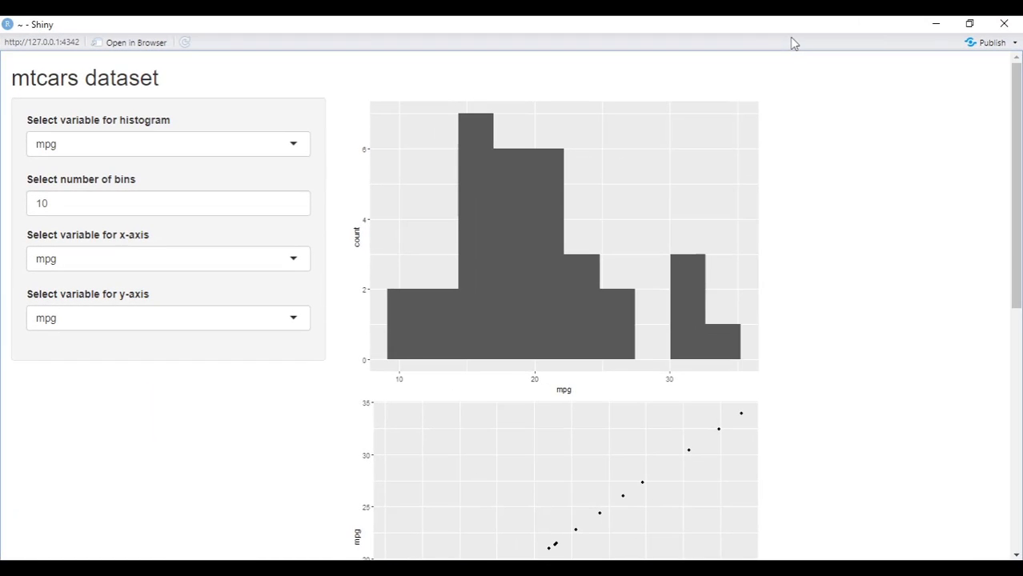
scroll(down, 3)
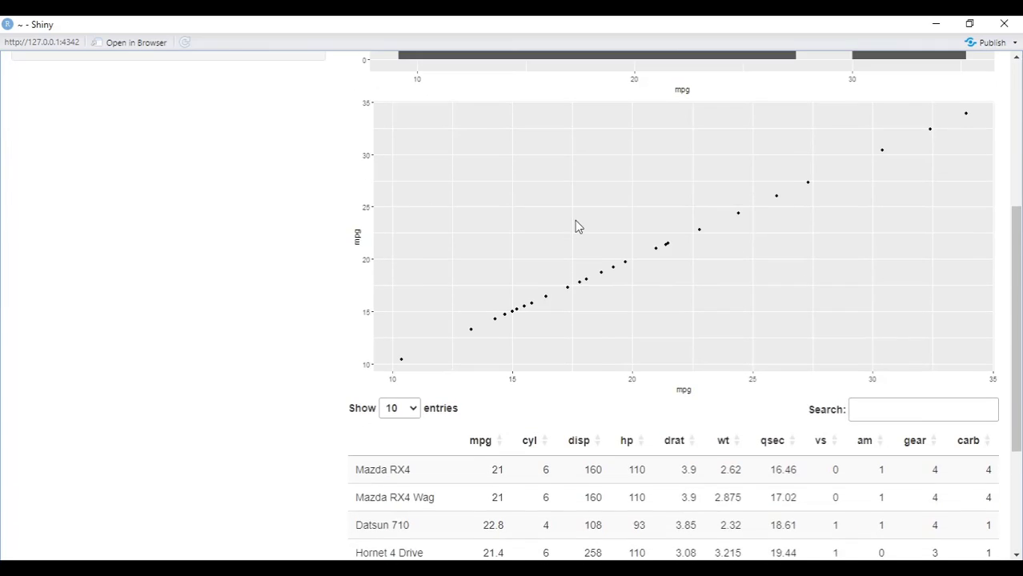
scroll(up, 3)
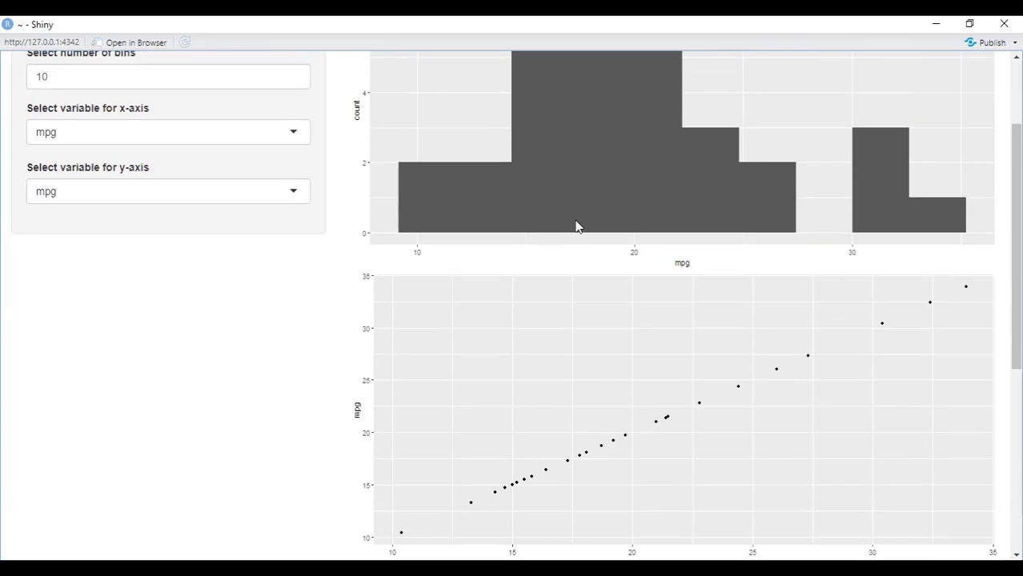
scroll(up, 3)
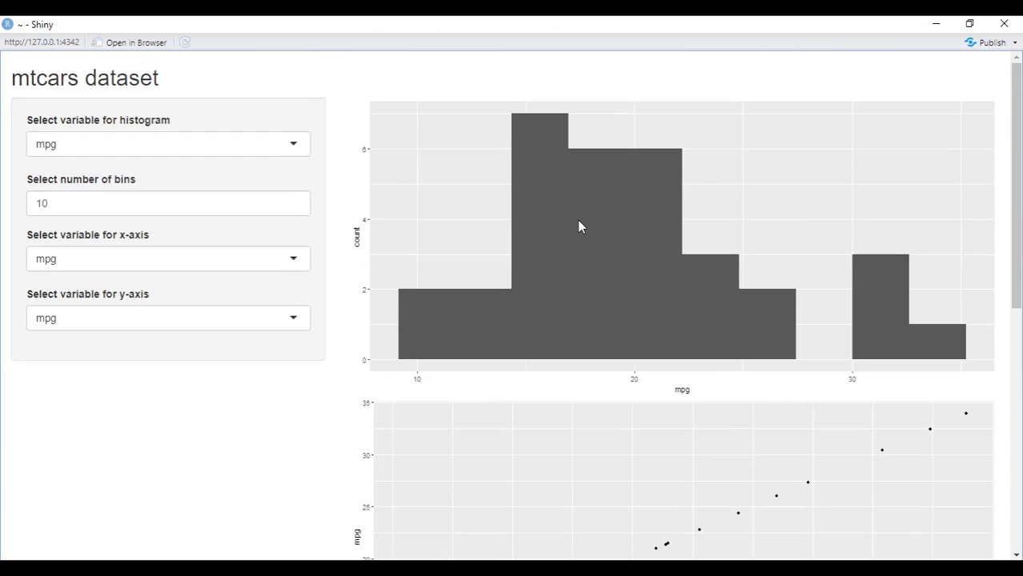
mouse_move(293, 154)
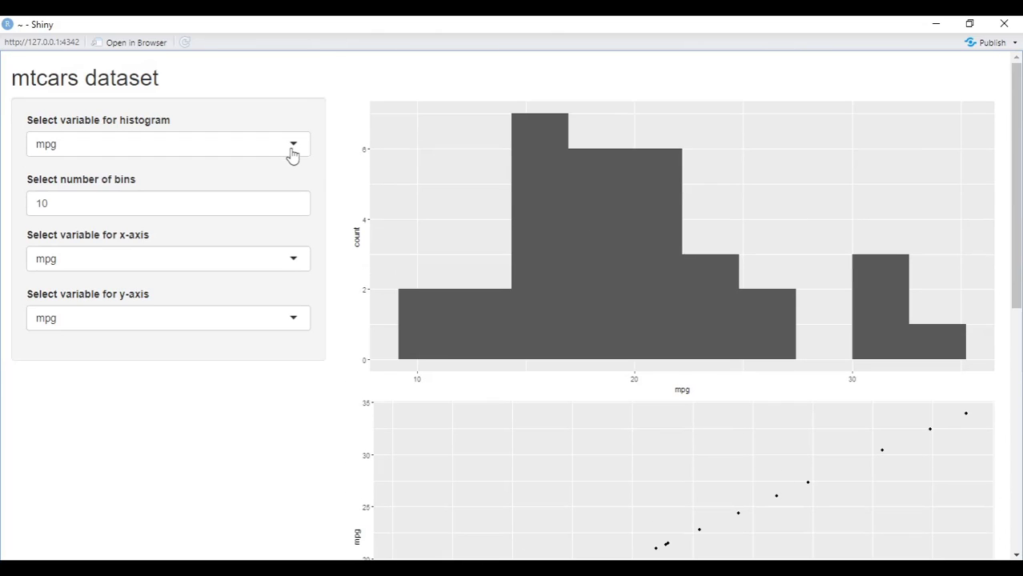
click(295, 208)
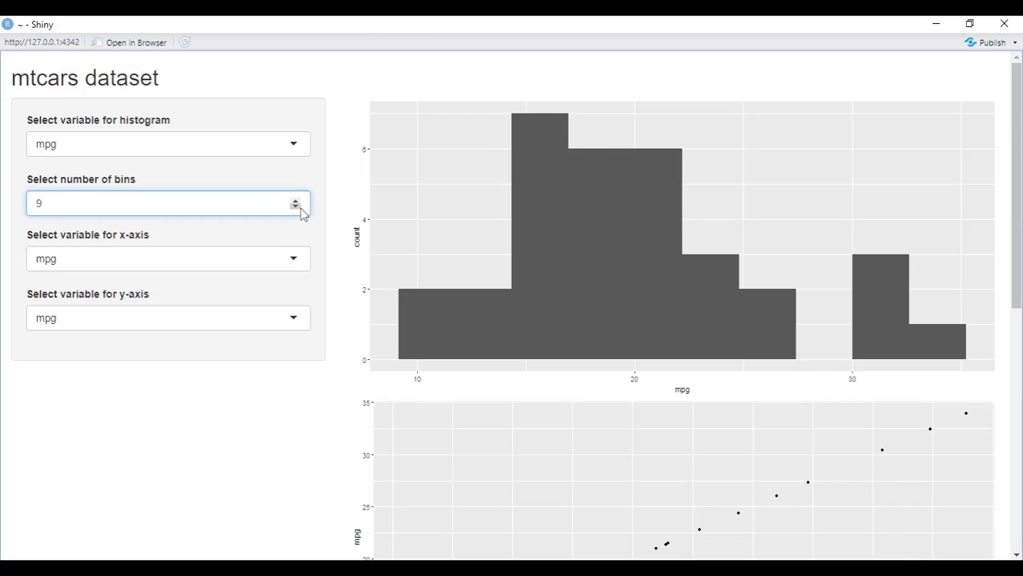
click(295, 198)
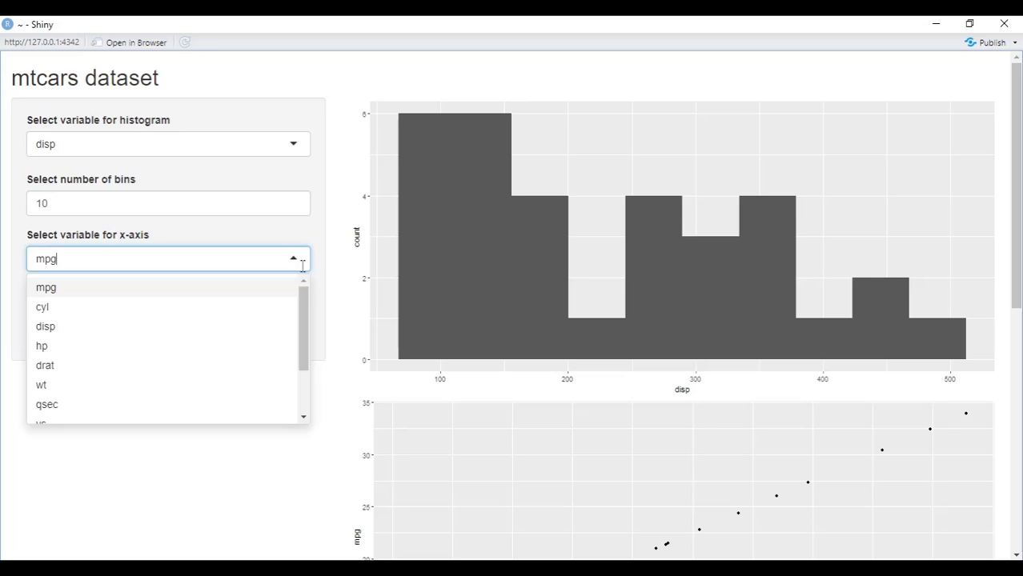
click(42, 345)
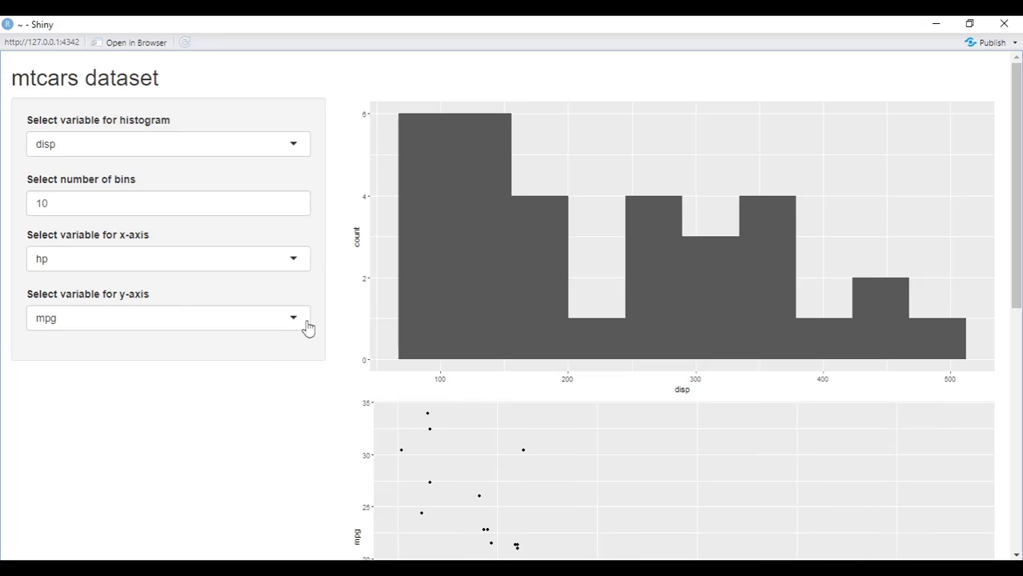